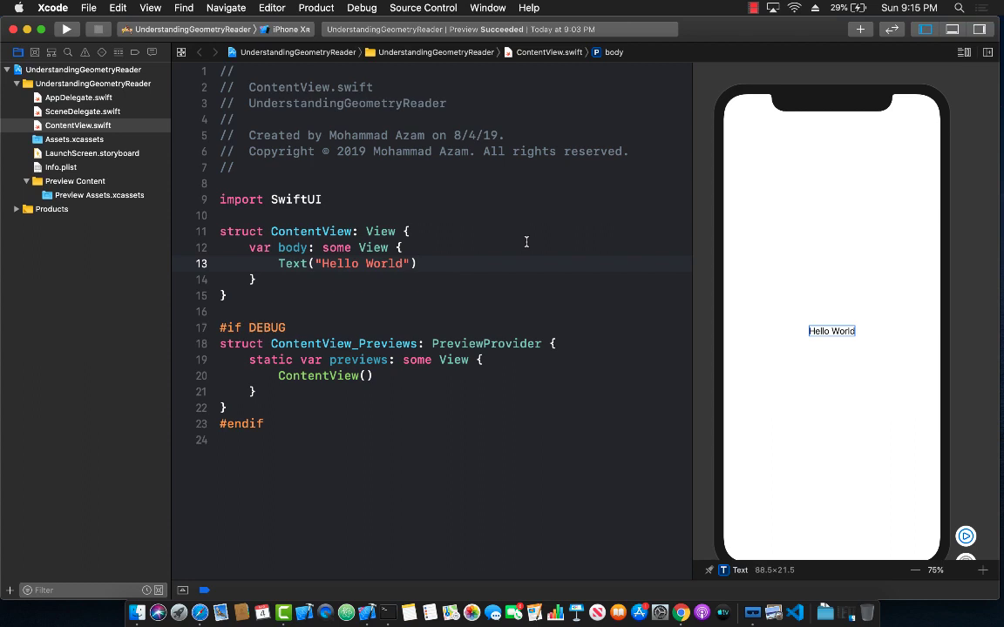
Replace the Hello World text with a VStack containing a ZStack.
left_click(413, 263)
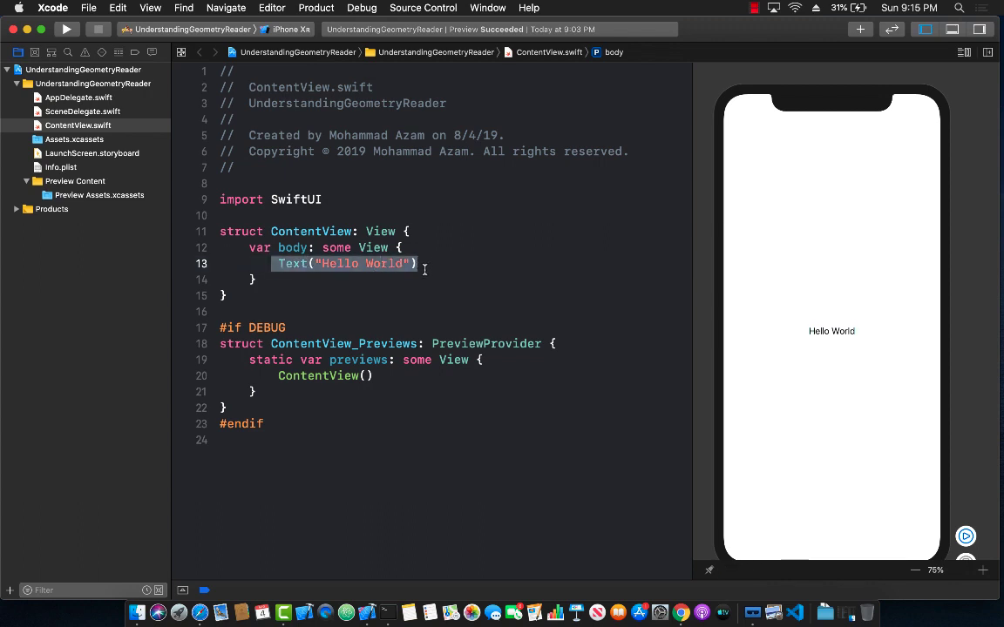
type("VStack {")
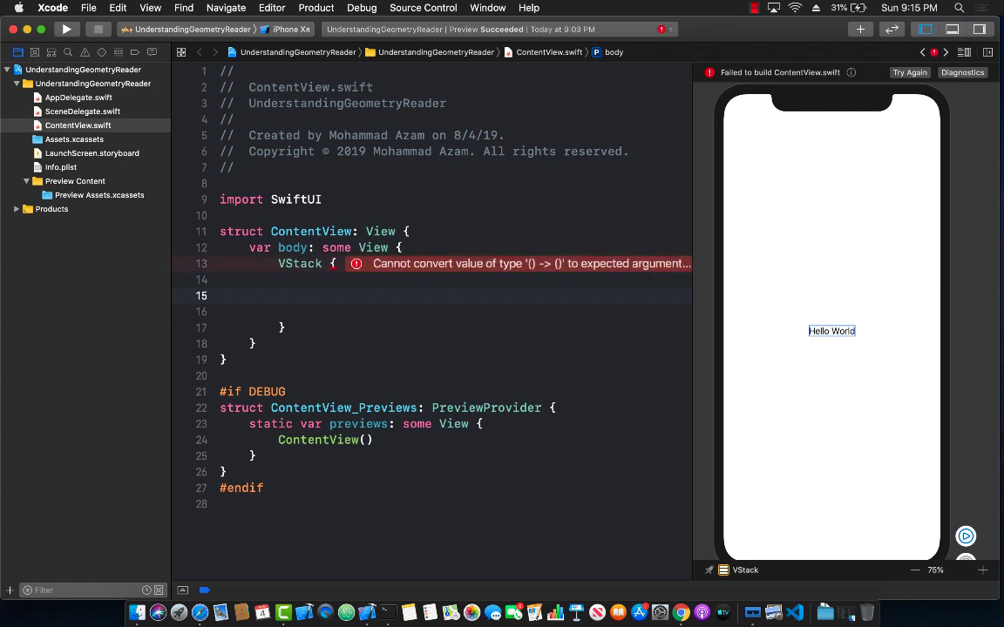
left_click(307, 296)
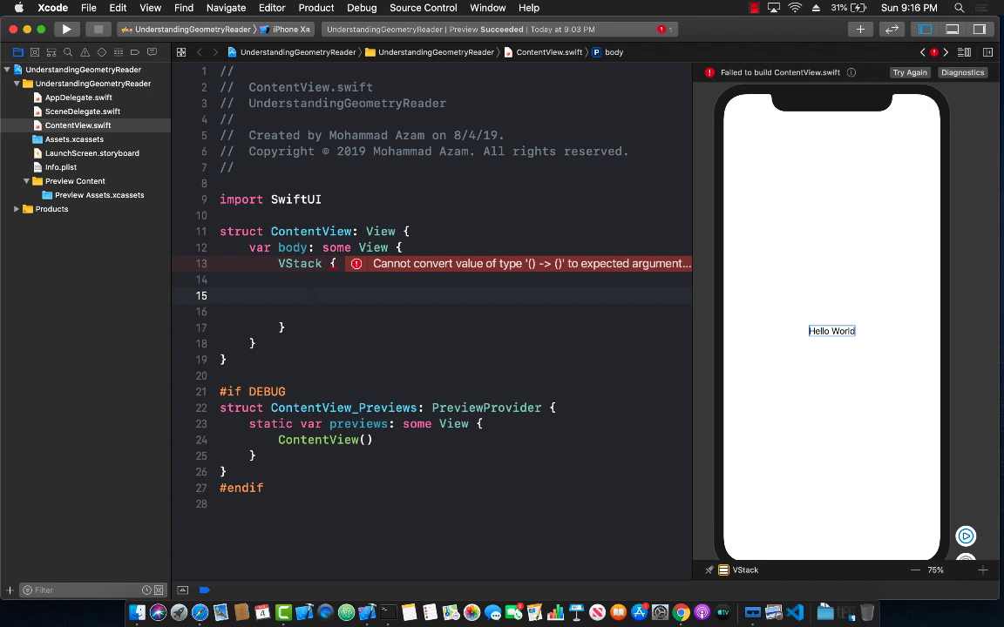
left_click(307, 297)
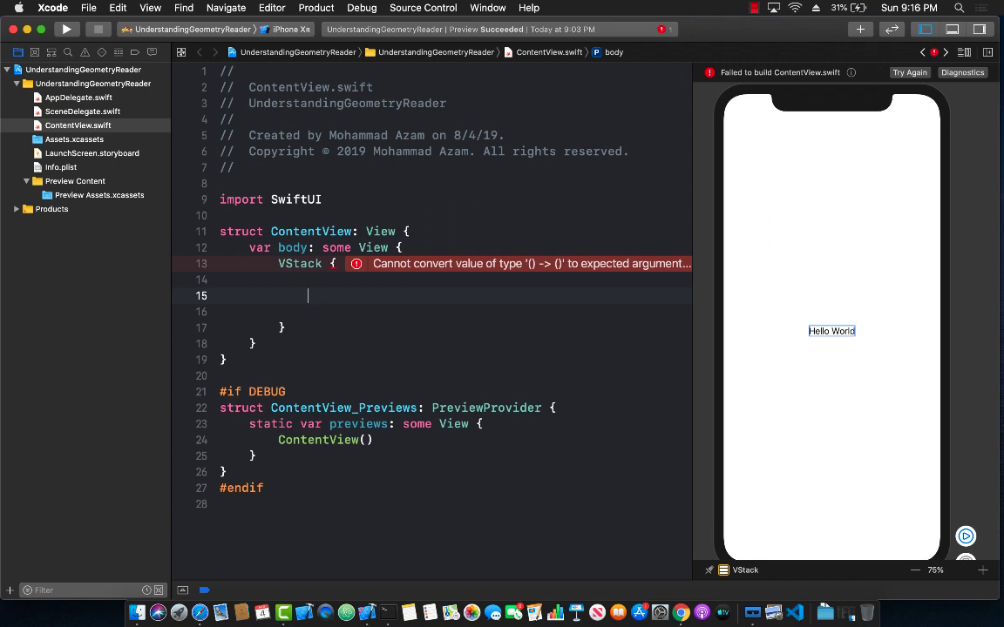
type("ZStack {")
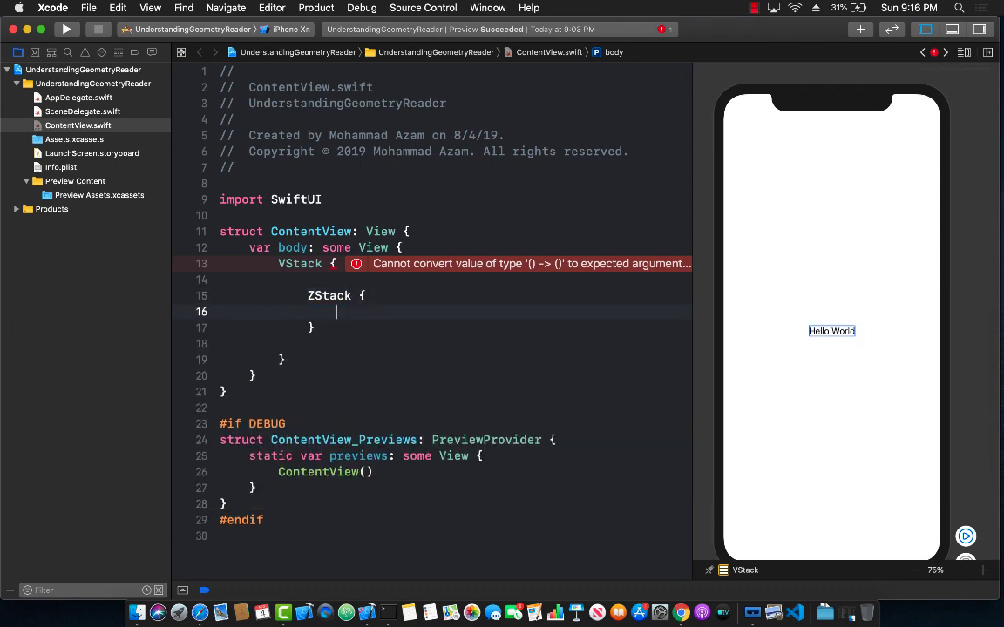
key("return")
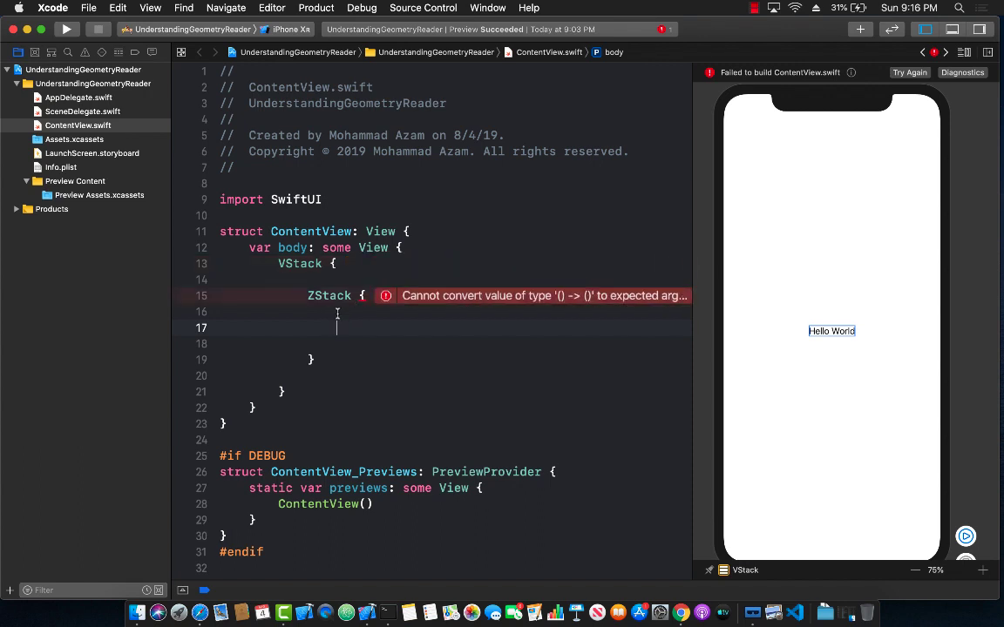
mouse_move(343, 324)
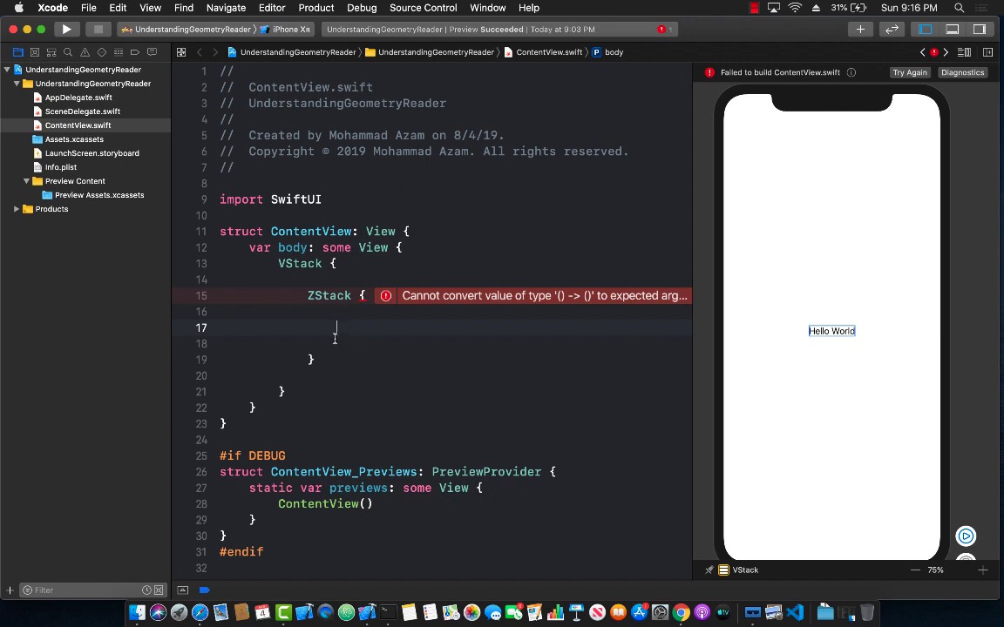
Nest another VStack inside the ZStack.
double_click(300, 263)
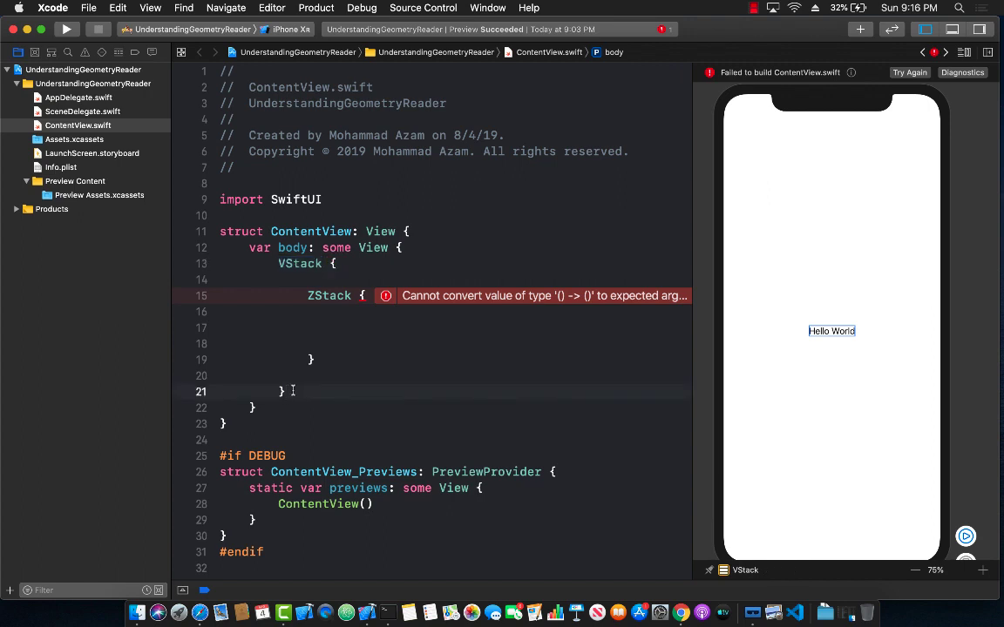
double_click(300, 263)
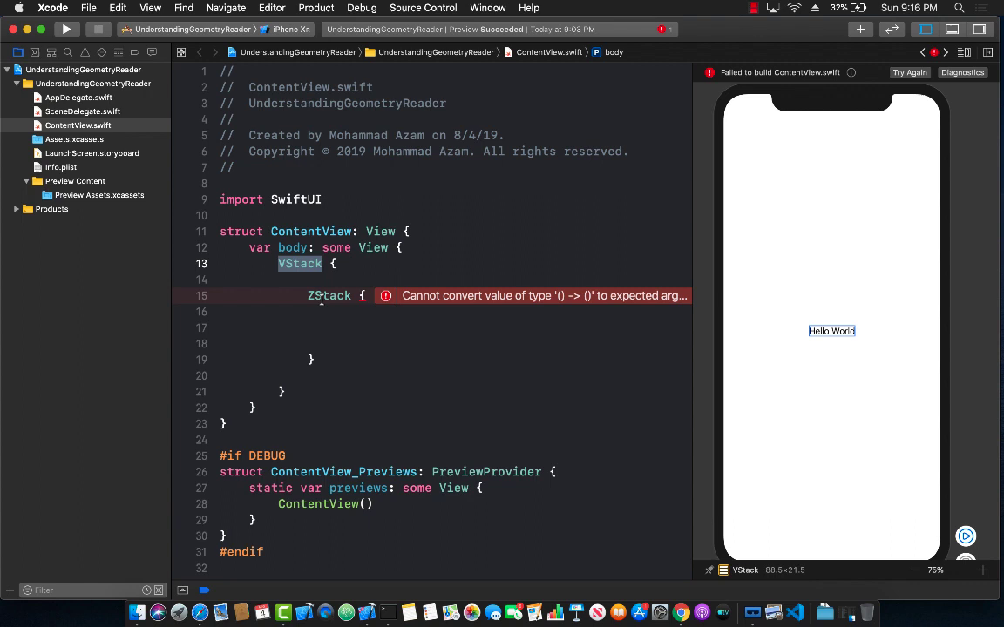
left_click(342, 327)
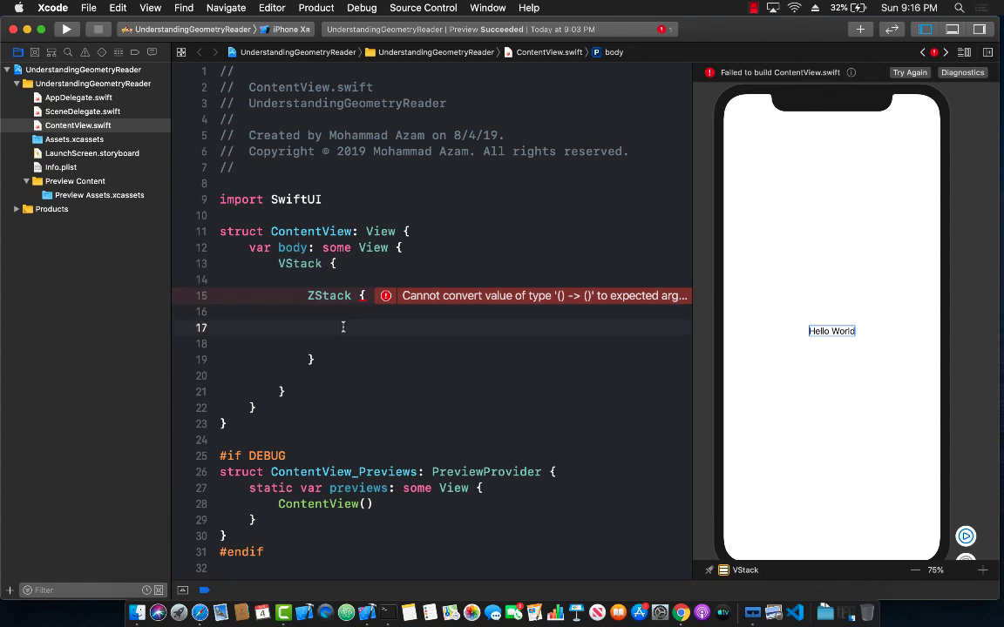
type("Vt")
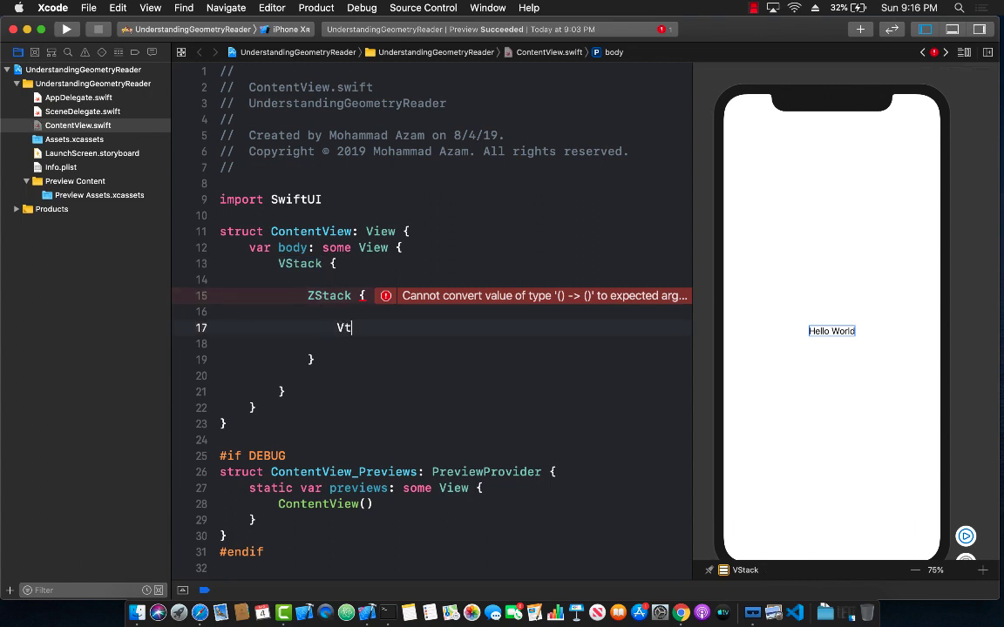
type("Stack {")
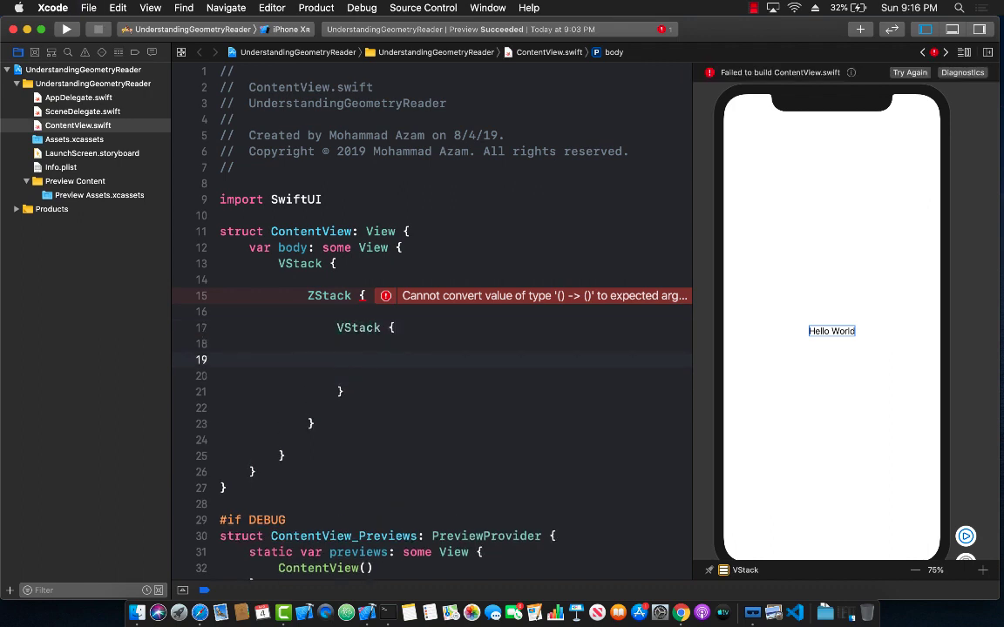
Add two ZStacks holding Text("First One") and Text("Second One") inside the inner VStack.
type("Z")
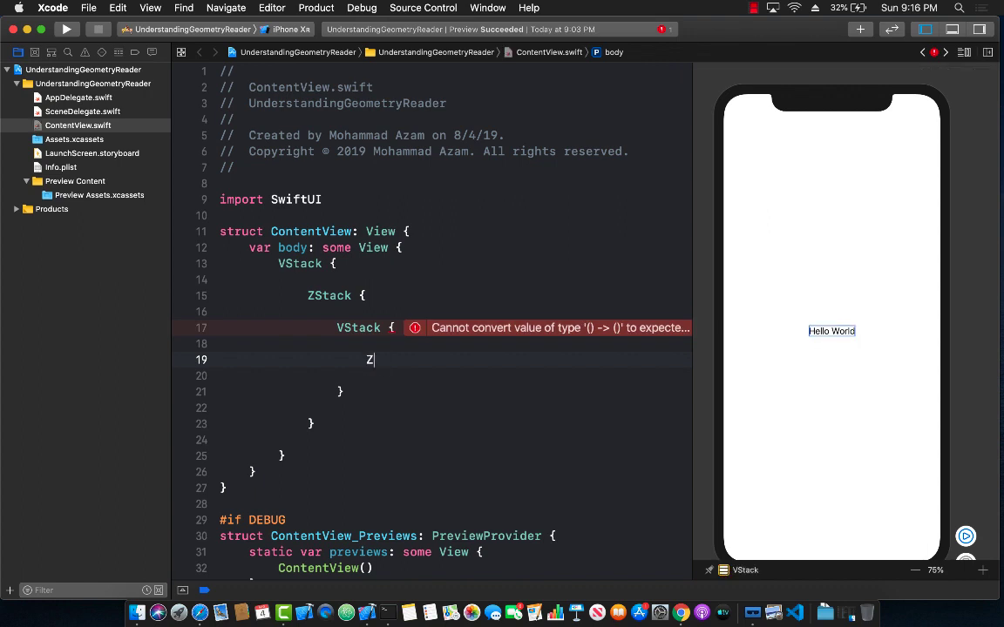
type("Stack {")
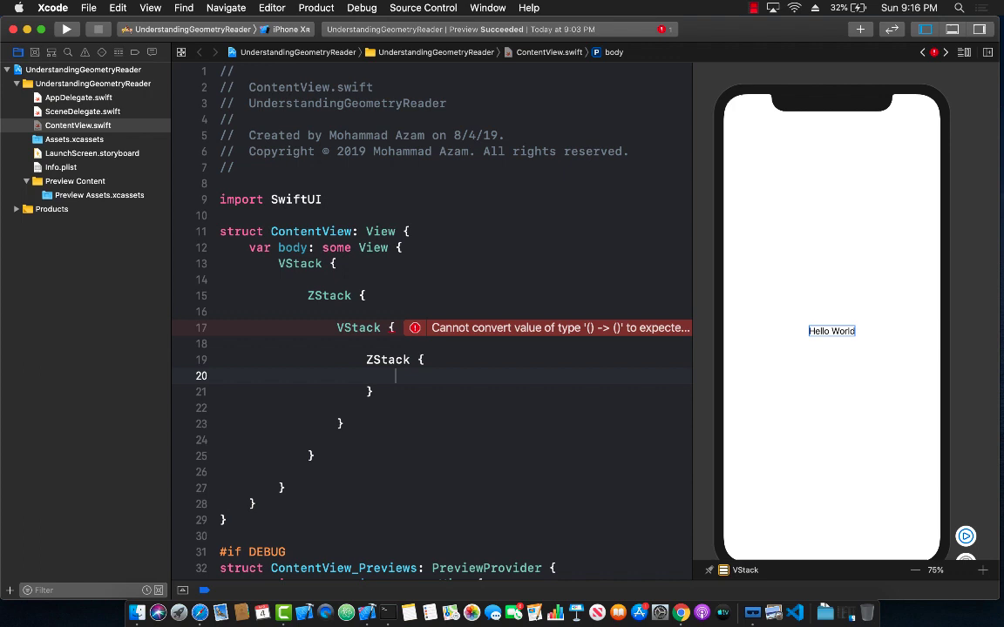
type("Text(")
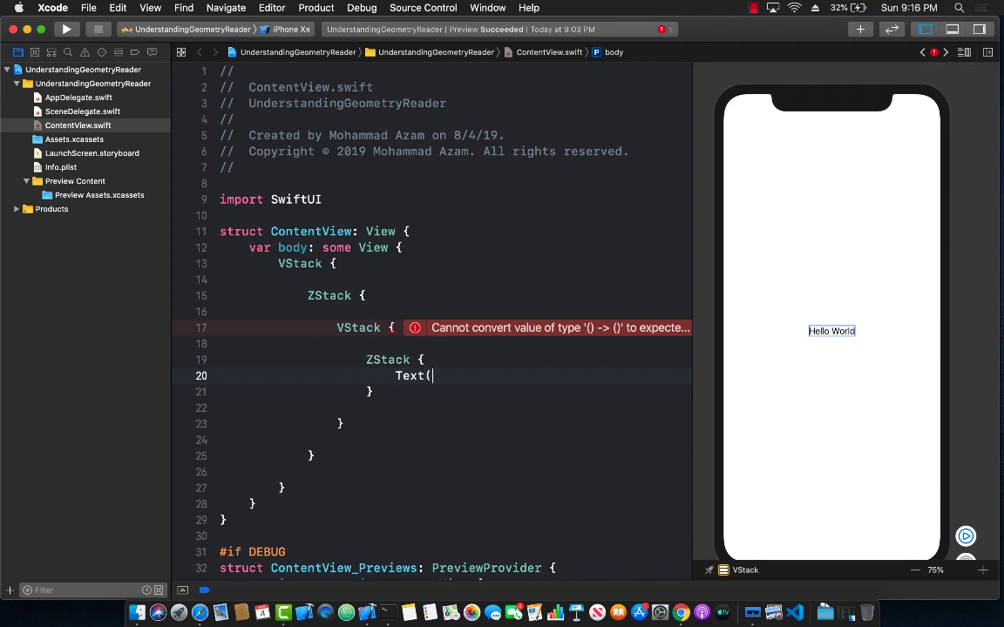
type("\"First On\")")
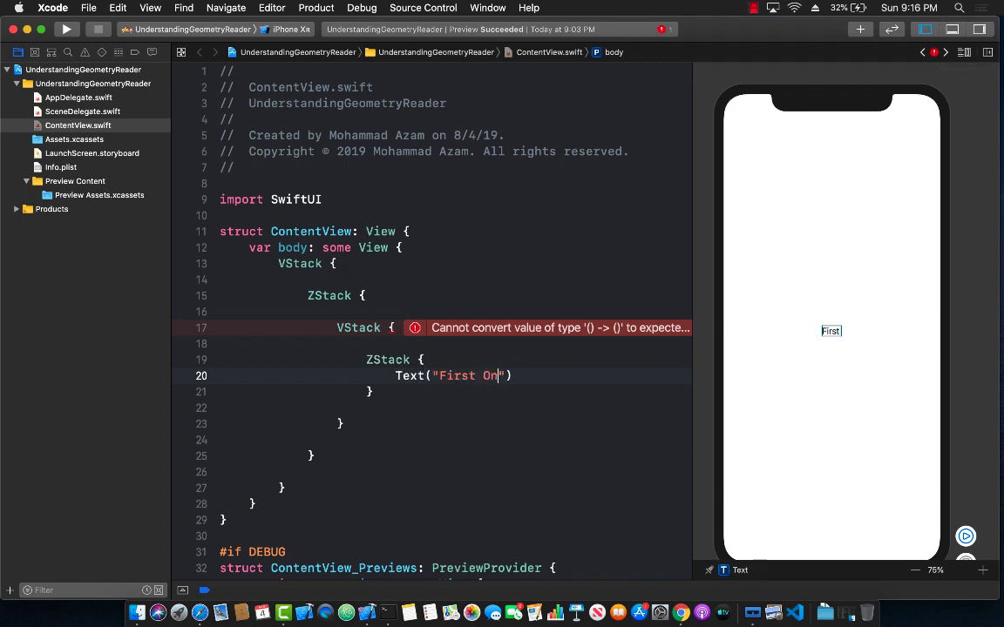
type("e")
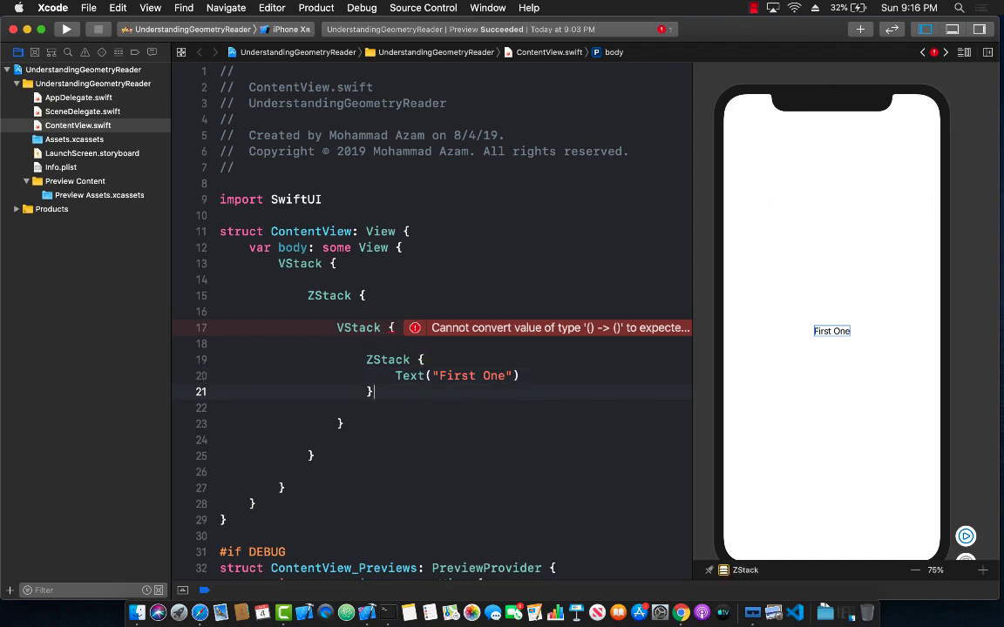
type("ZStack")
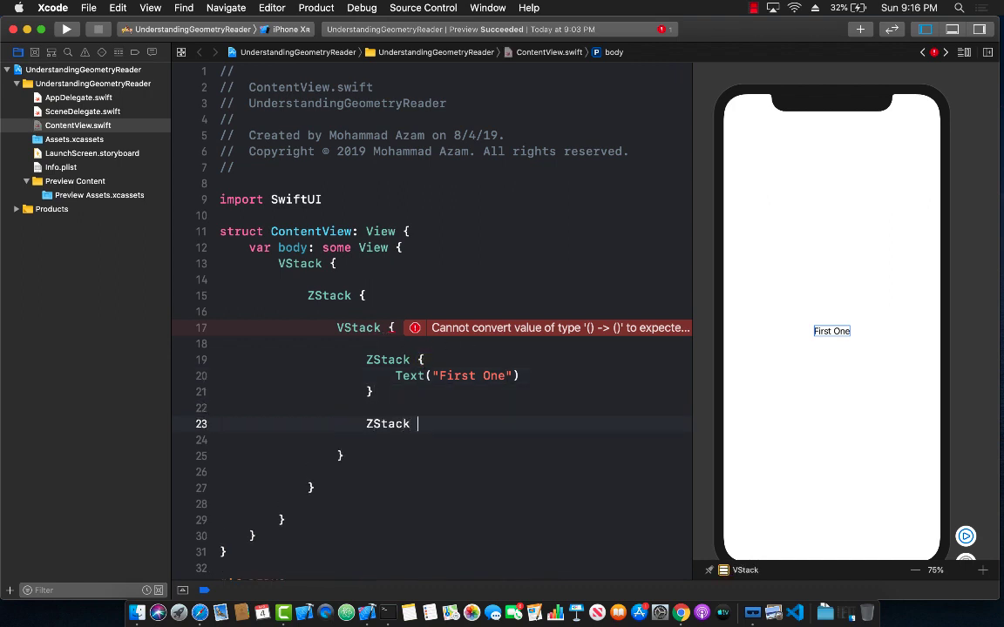
type("{")
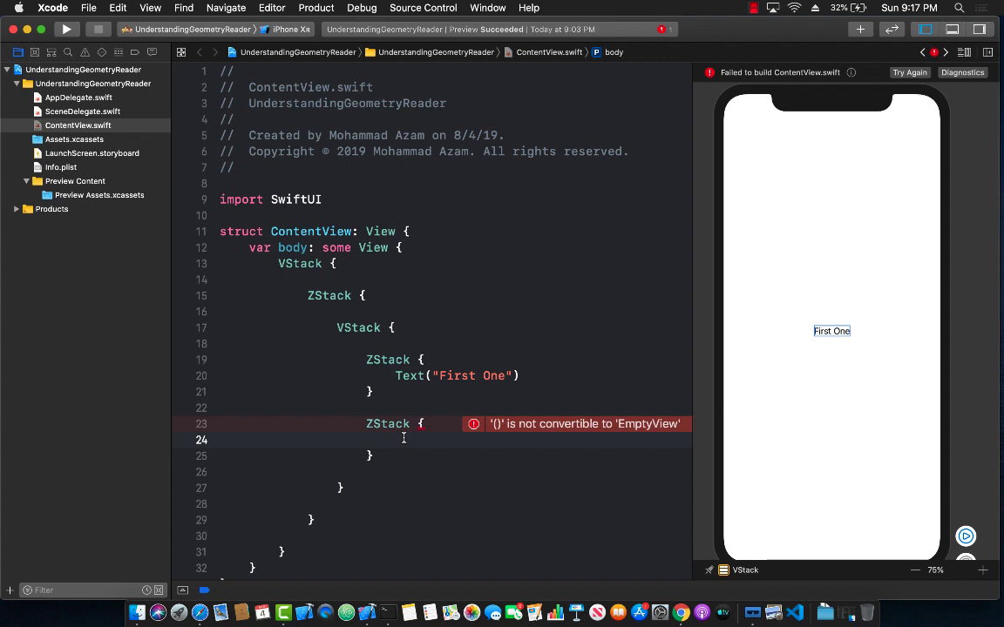
type("Text(\"Second One")
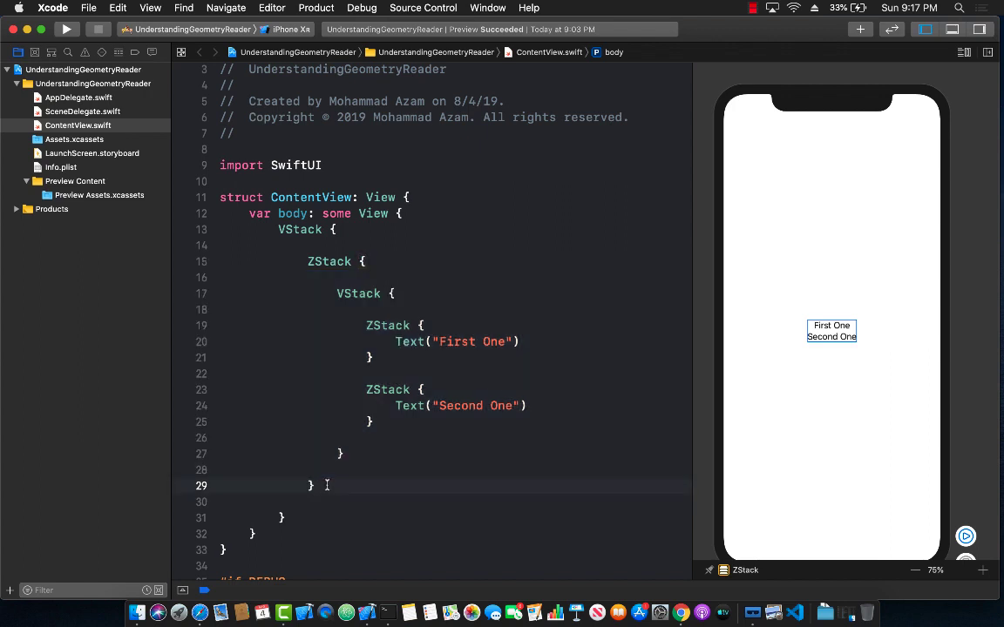
Give the outer ZStack a frame with minWidth 0, maxWidth .infinity, minHeight 0, maxHeight .infinity.
type(".frame(minWid")
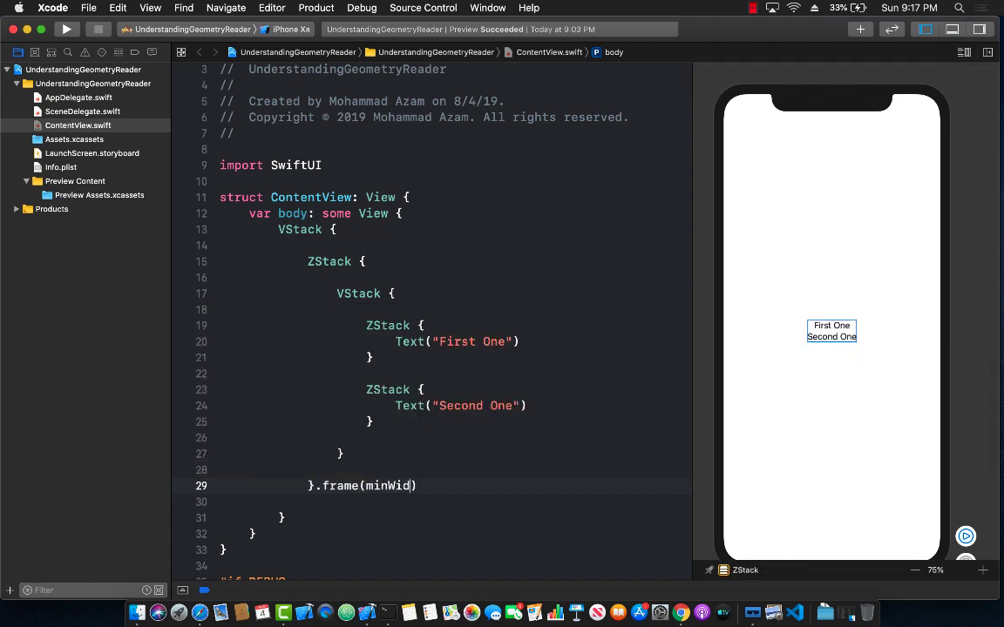
type("th: 0,")
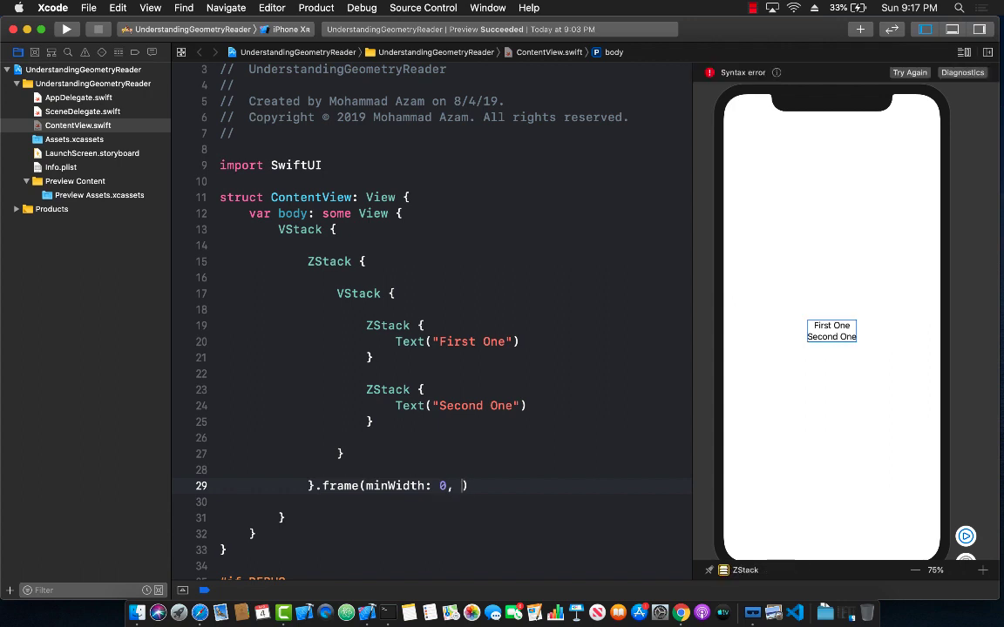
type("maxWidth: .infinit")
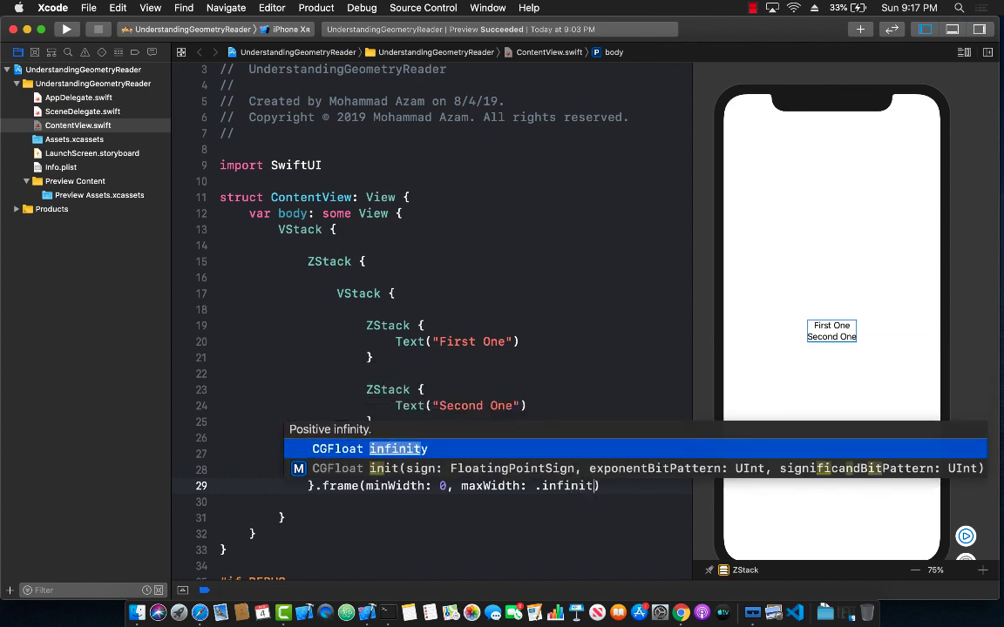
key("return")
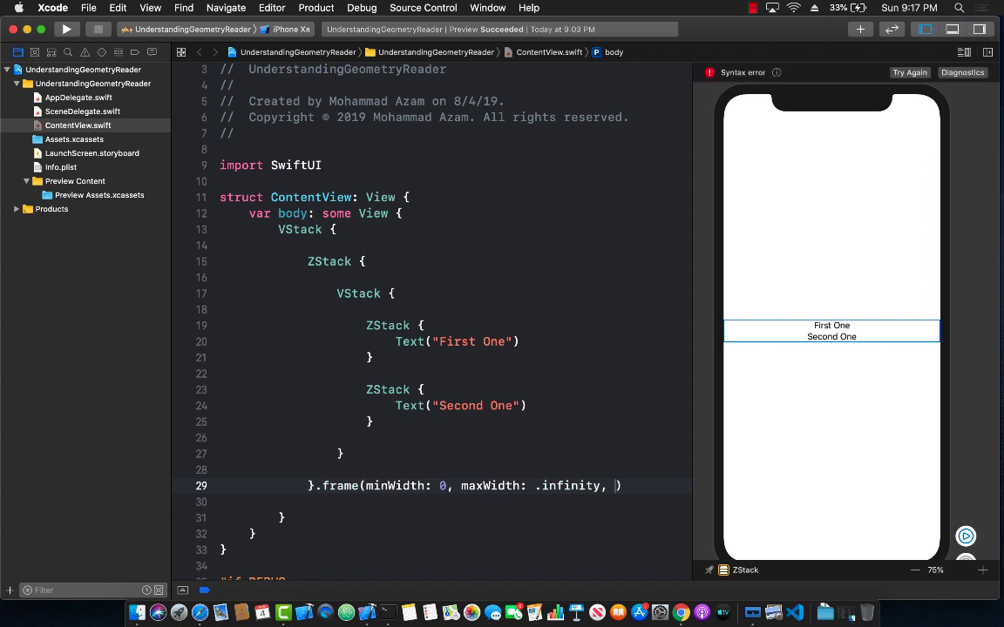
type("minHeight;")
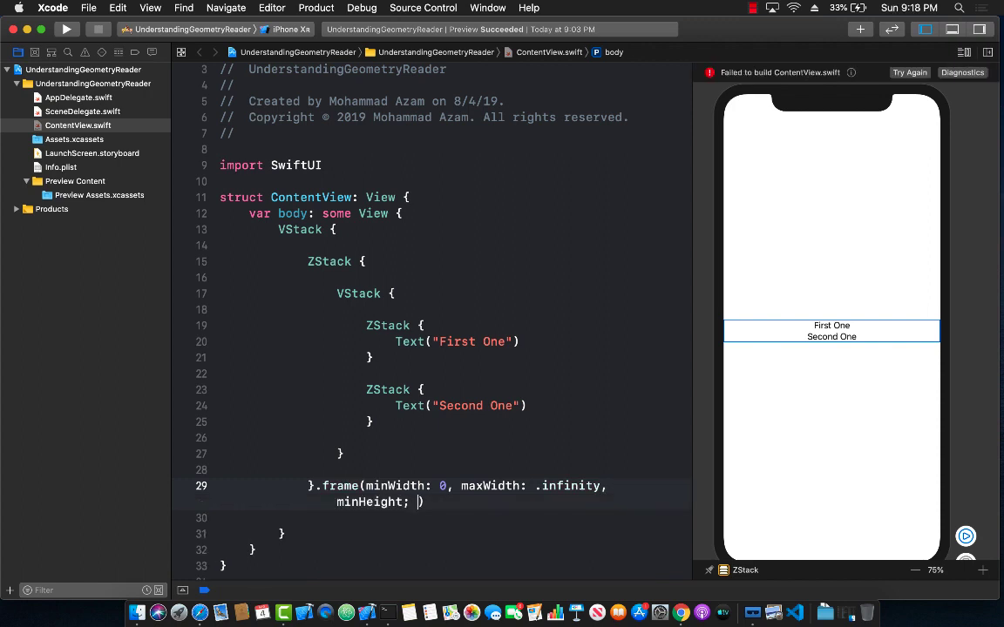
type(":0,")
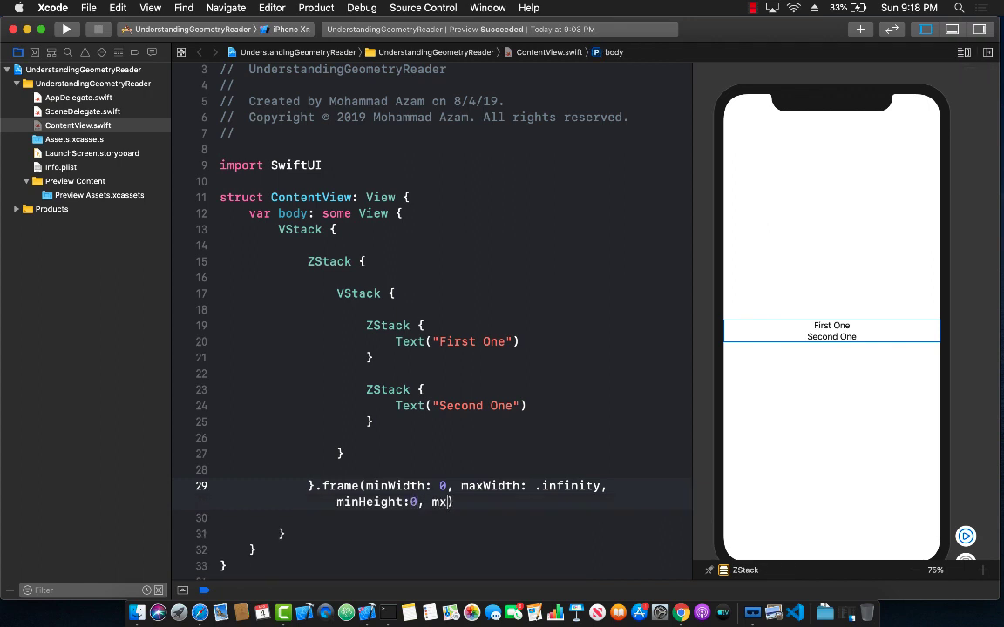
type("axHeight: .infi")
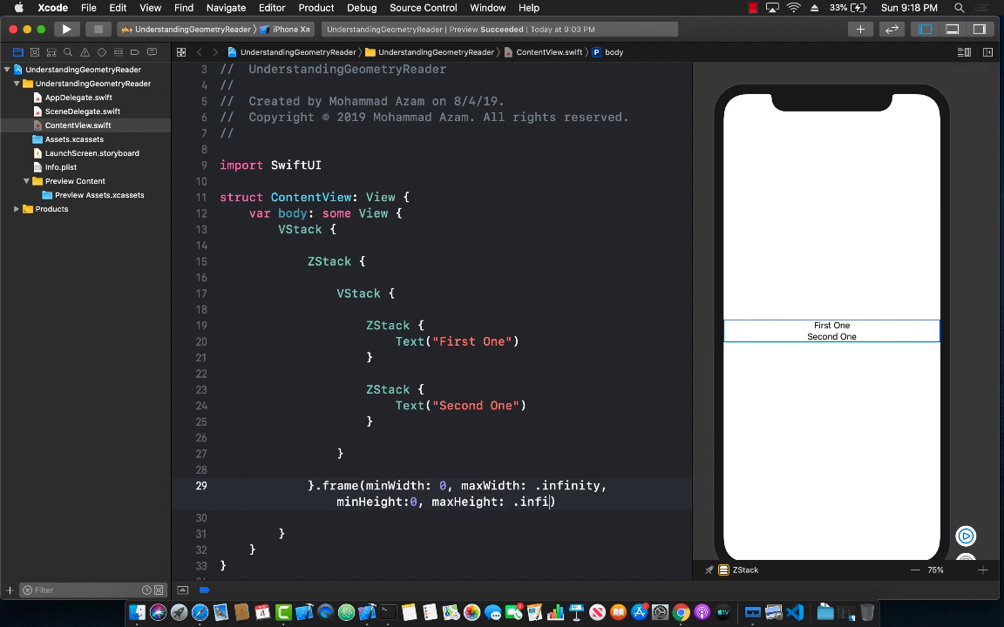
type("nity")
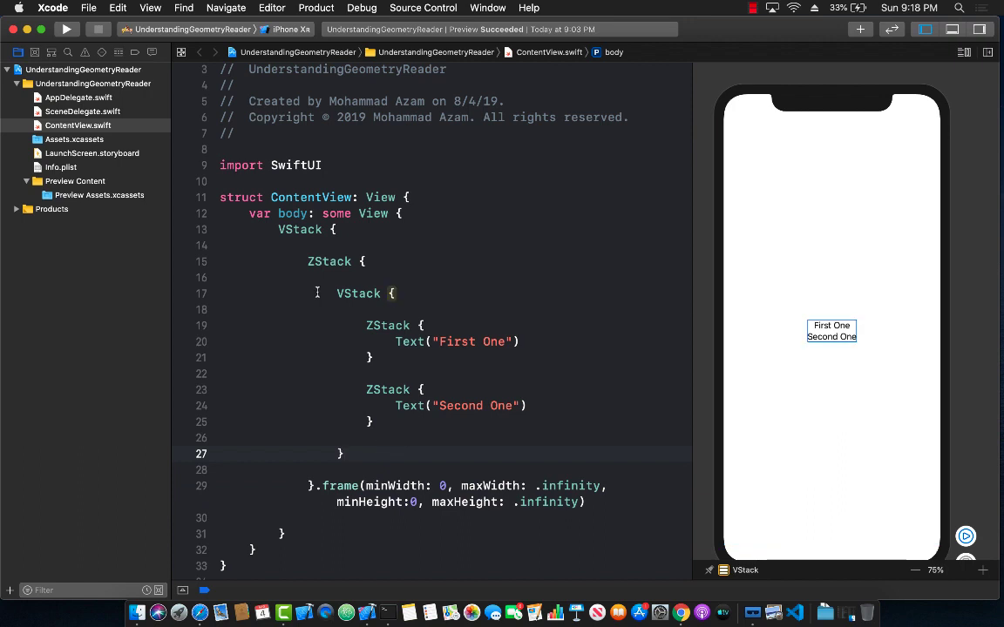
Give the First One stack a .background(Color.pink).
left_click(328, 262)
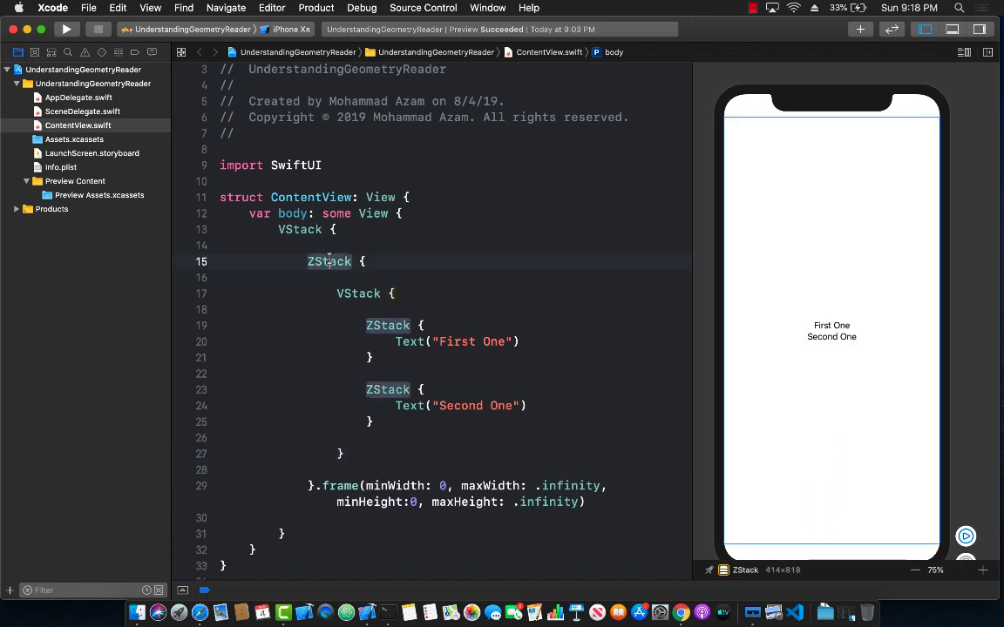
scroll("down", 3)
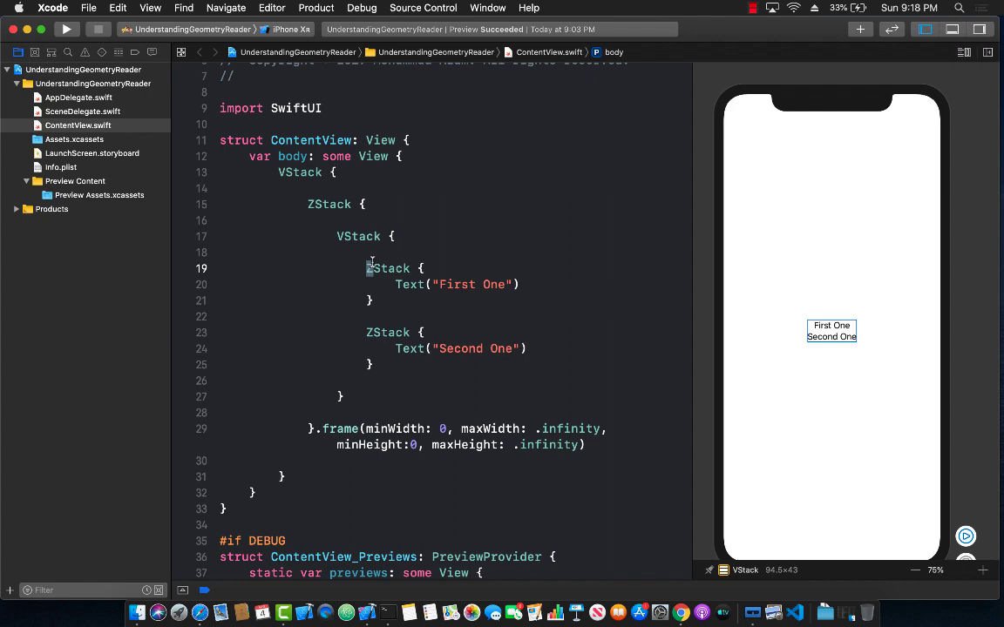
left_click(374, 299)
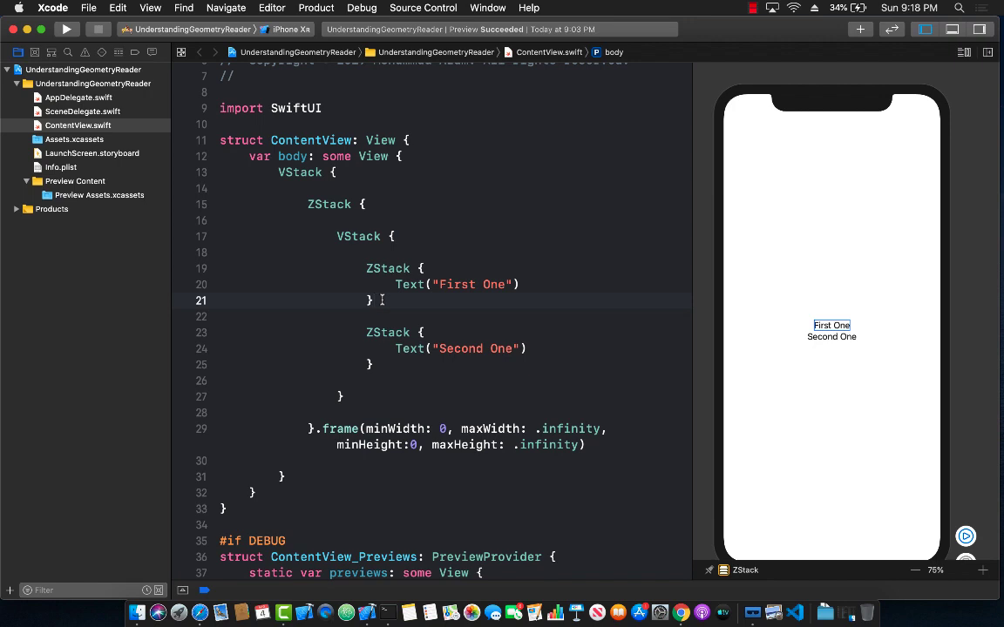
type(".back")
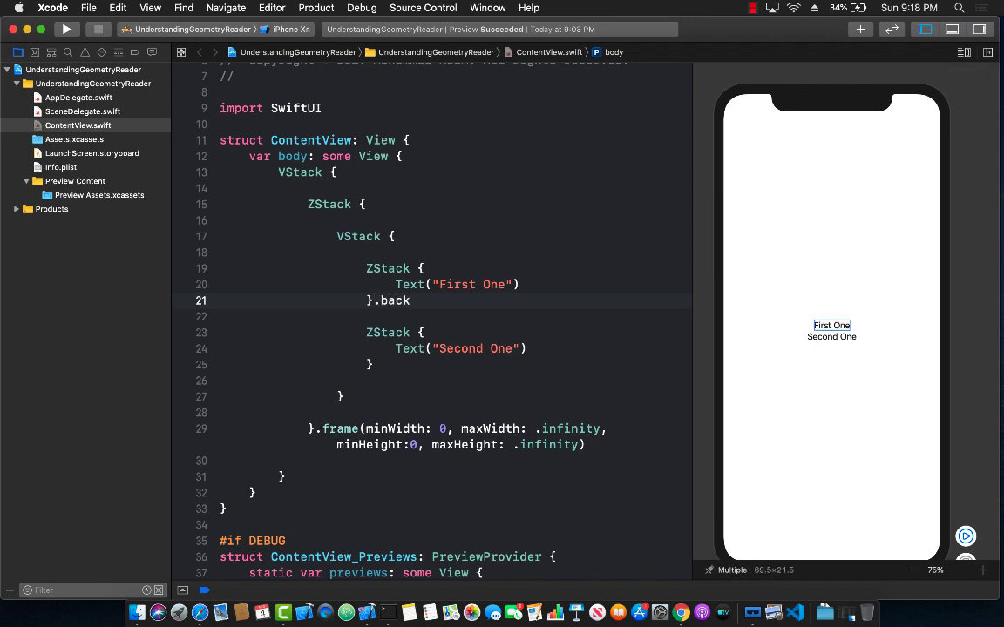
type("ground(Color.pink")
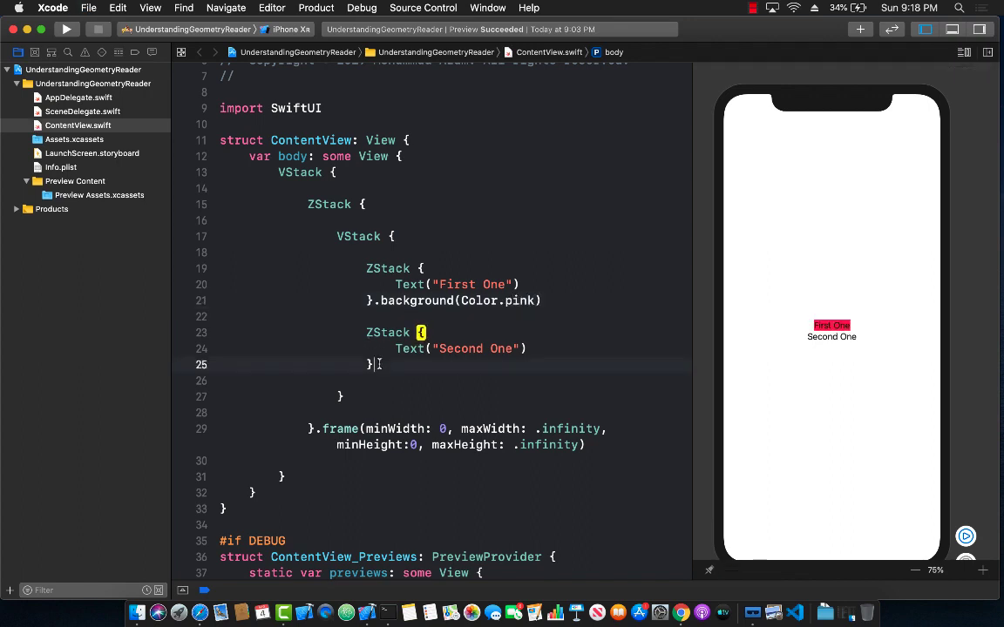
Give the Second One stack a .background(Color.purple).
type(".backgro")
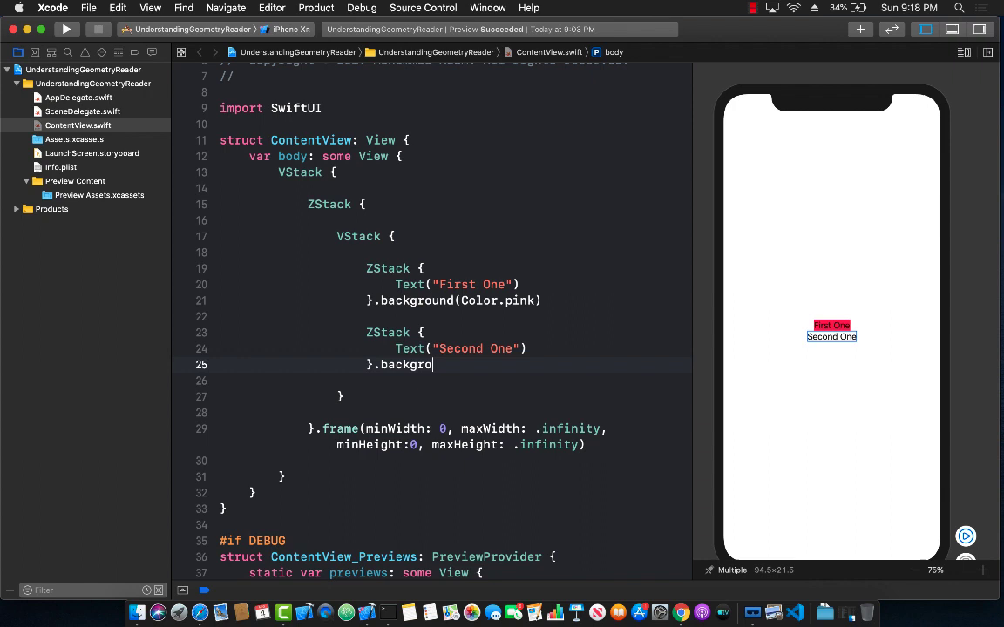
type("und(Color.")
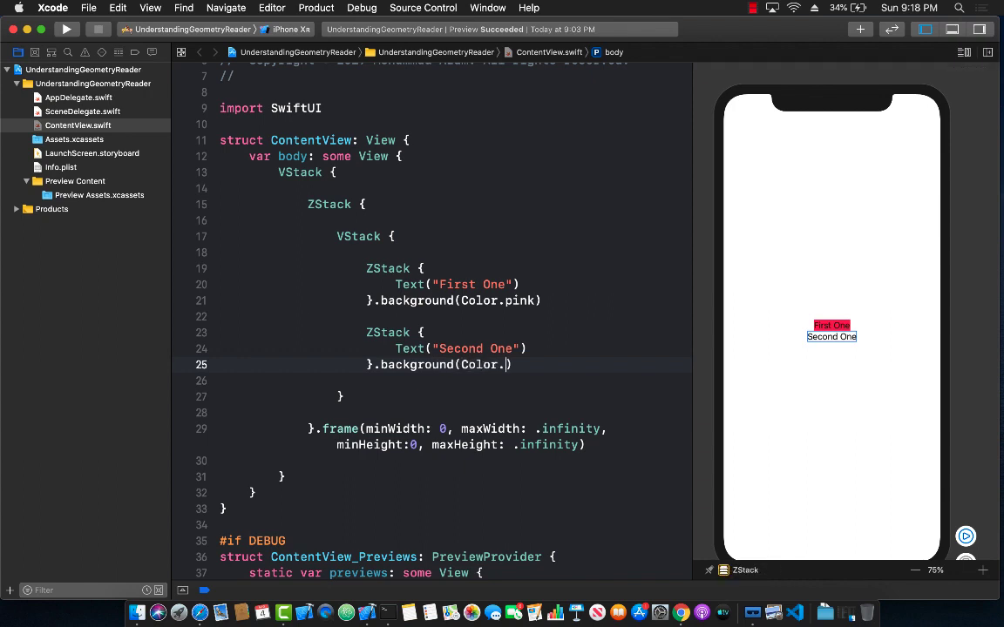
type("purple")
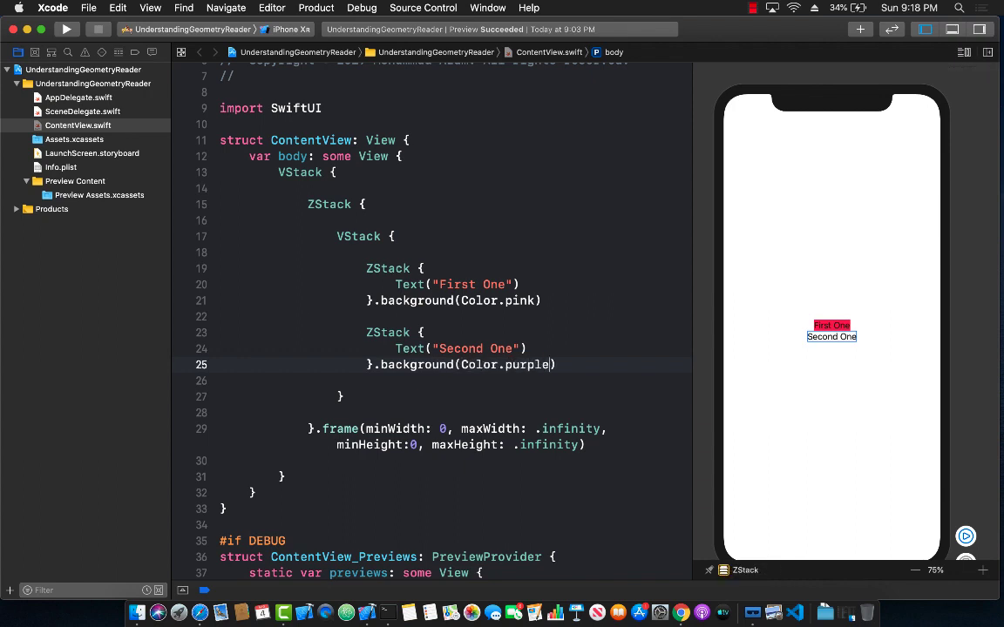
left_click(478, 348)
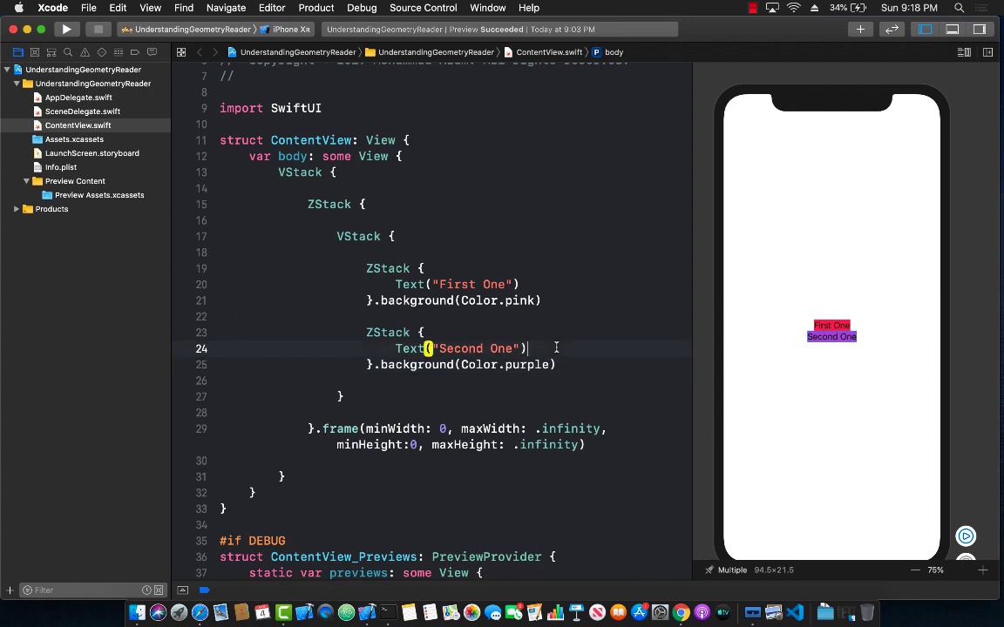
Inspect the stacks' preview sizes and open a blank line above the inner VStack.
left_click(359, 237)
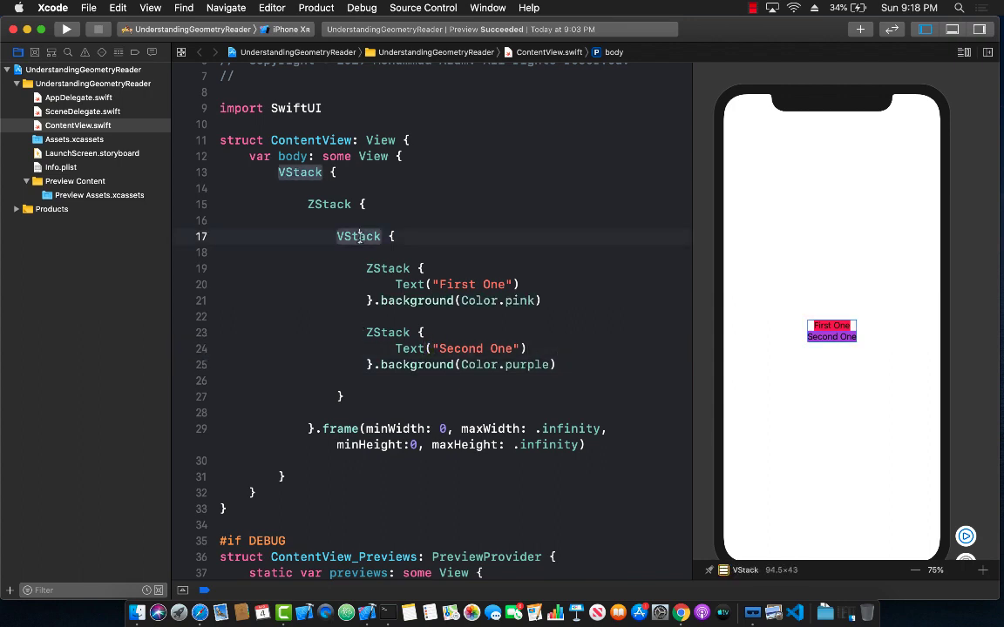
left_click(330, 204)
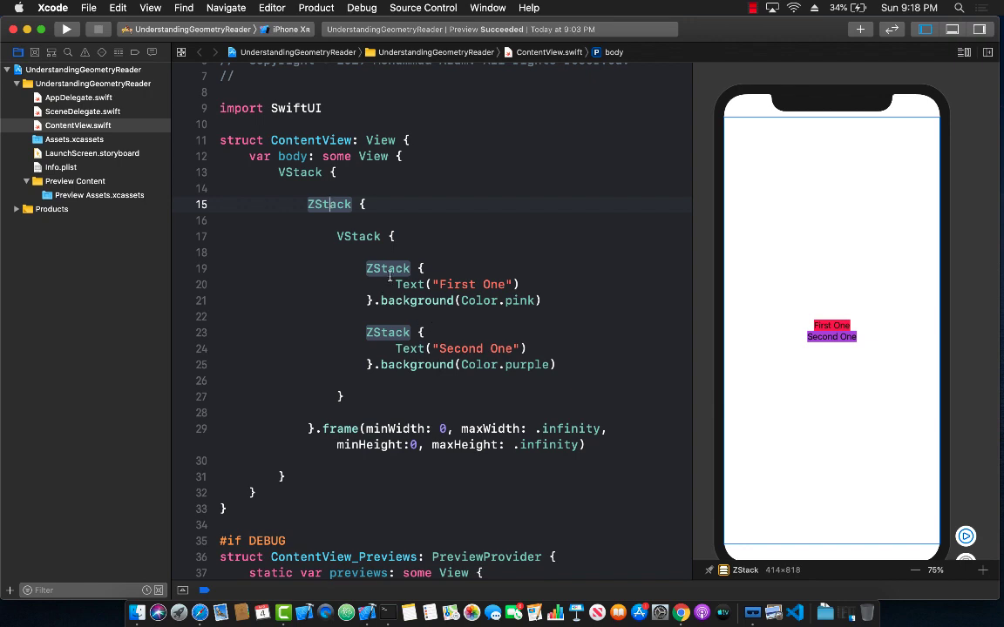
left_click(387, 268)
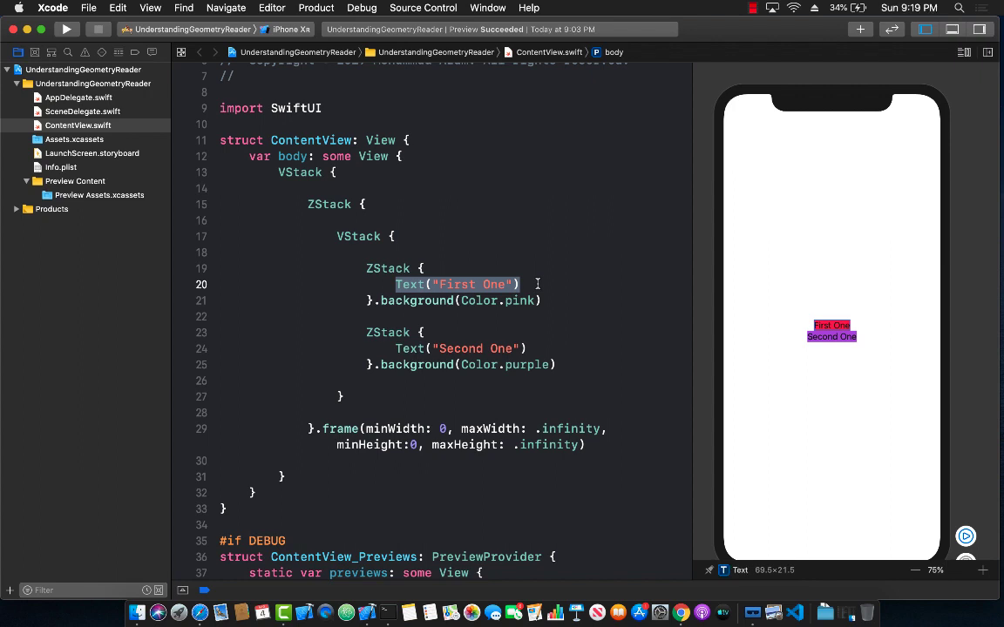
mouse_move(329, 204)
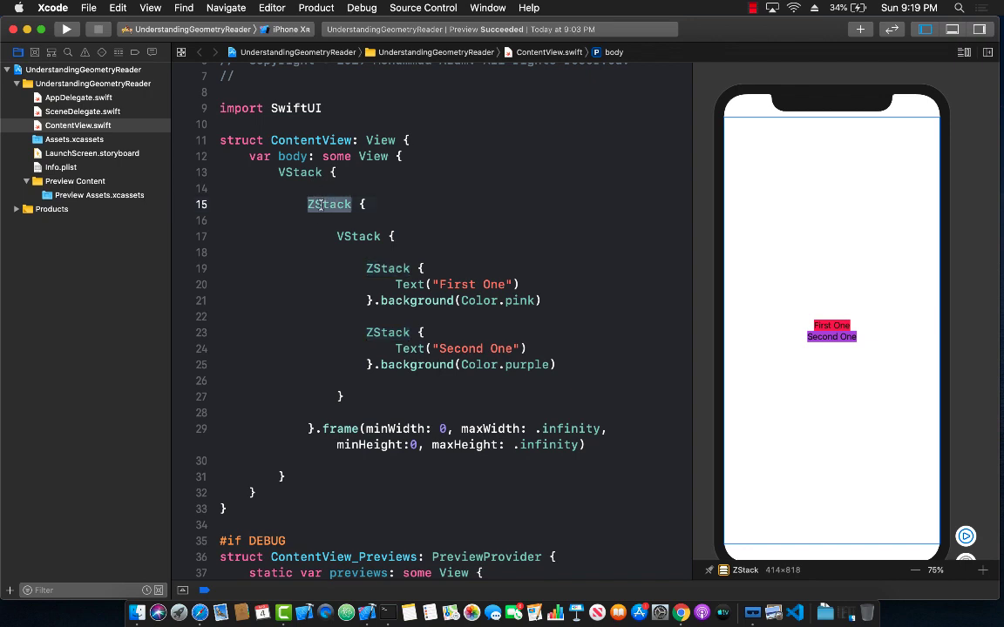
mouse_move(730, 140)
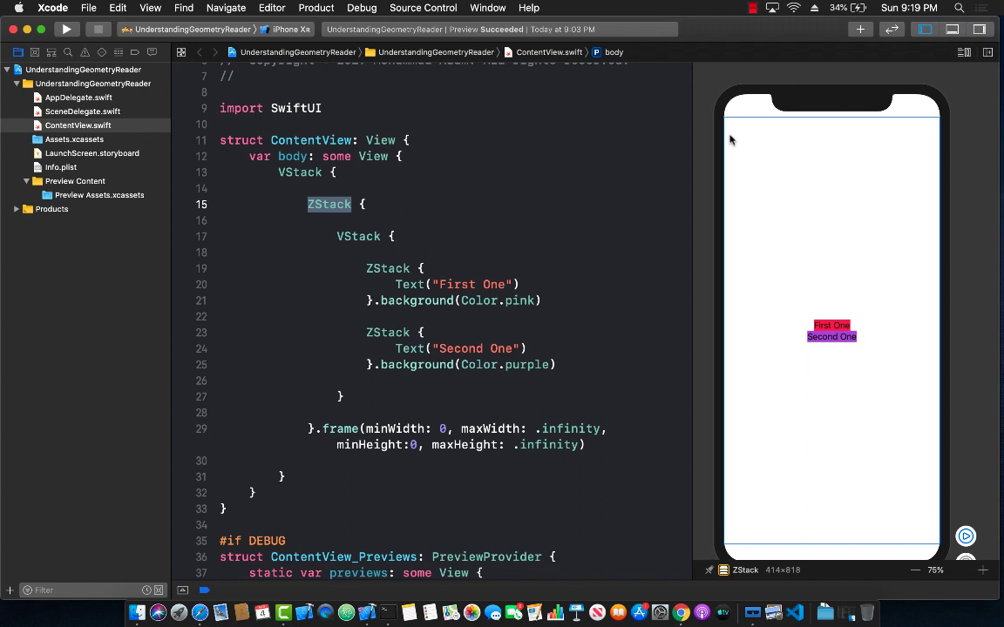
mouse_move(879, 526)
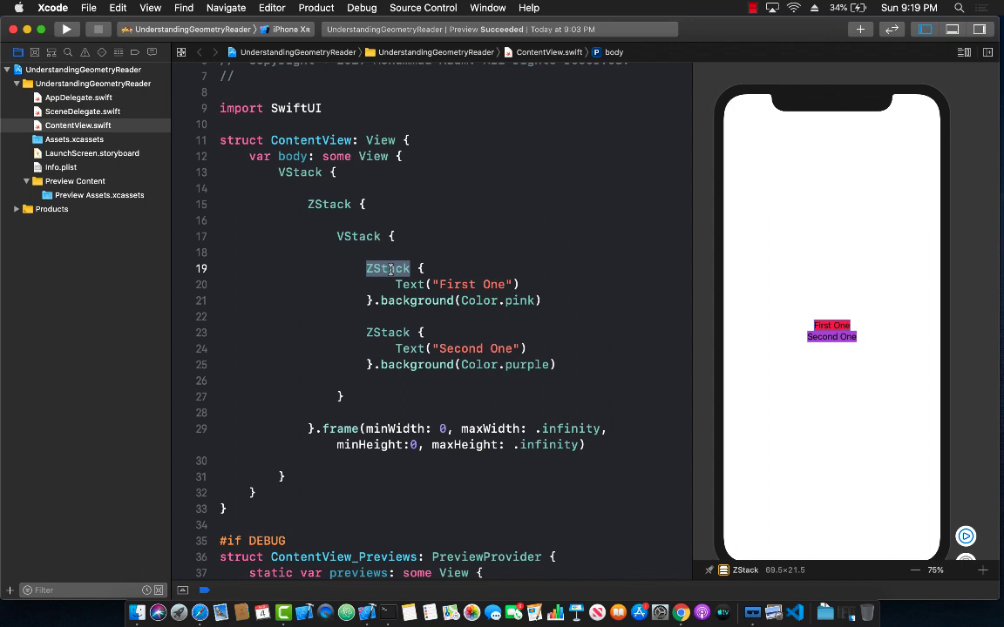
left_click(359, 237)
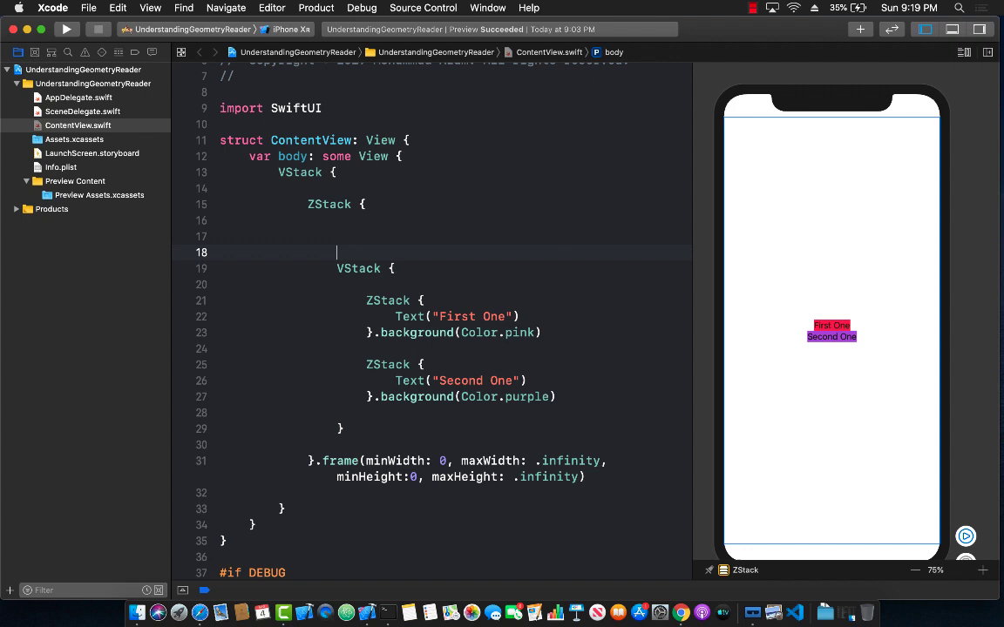
Wrap the inner VStack in a GeometryReader with closure parameter g.
type("GeometryReader")
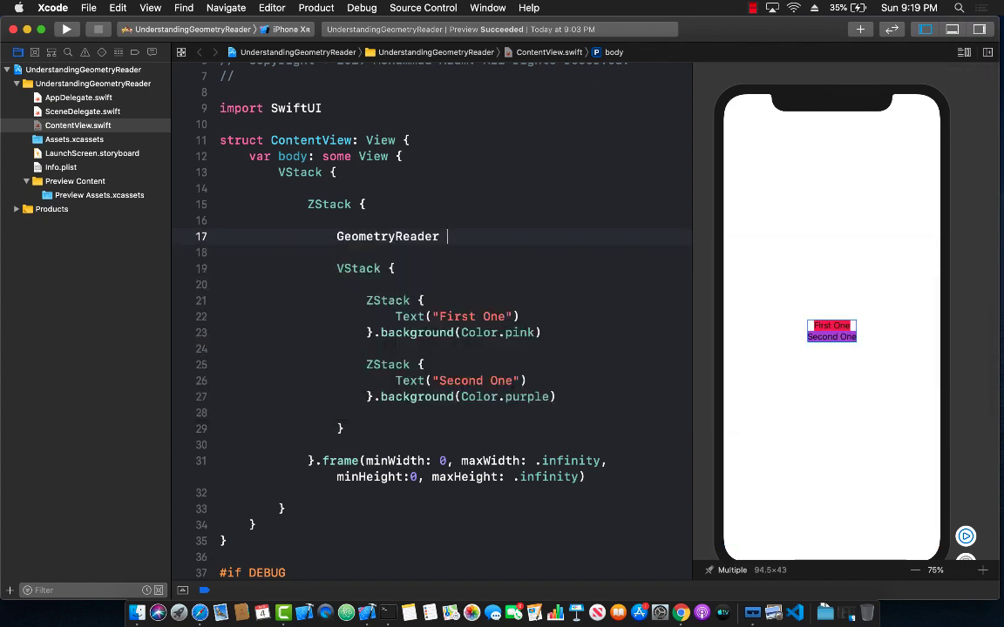
type("{")
left_click(454, 444)
type("}")
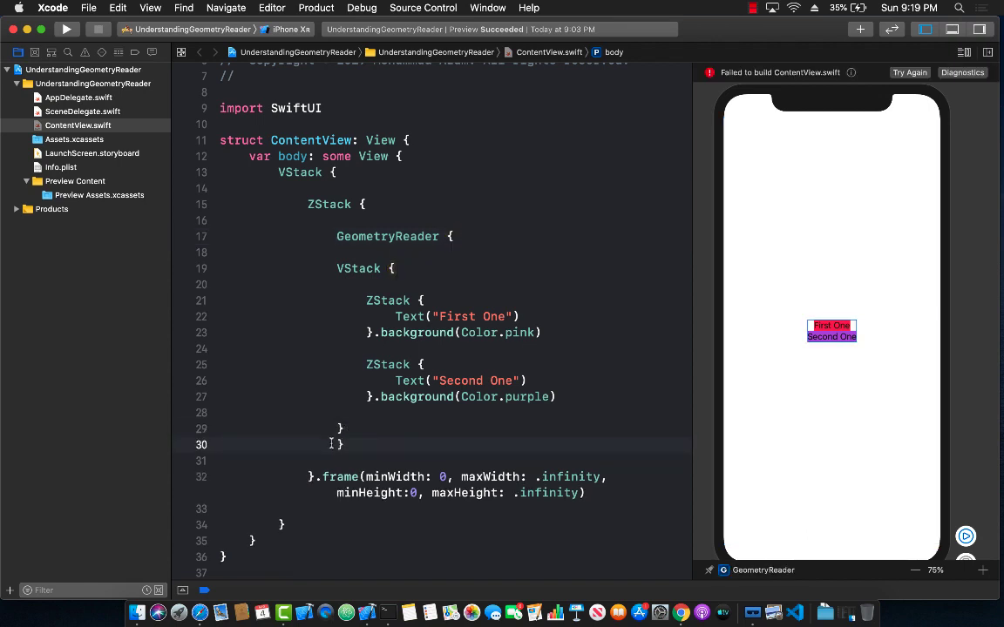
left_click(452, 237)
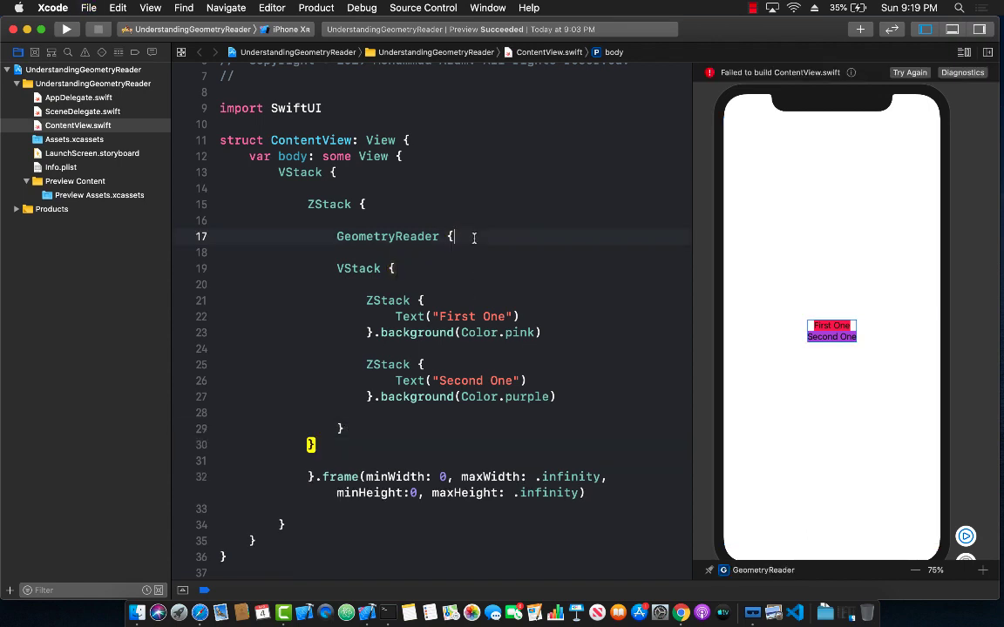
type("g in")
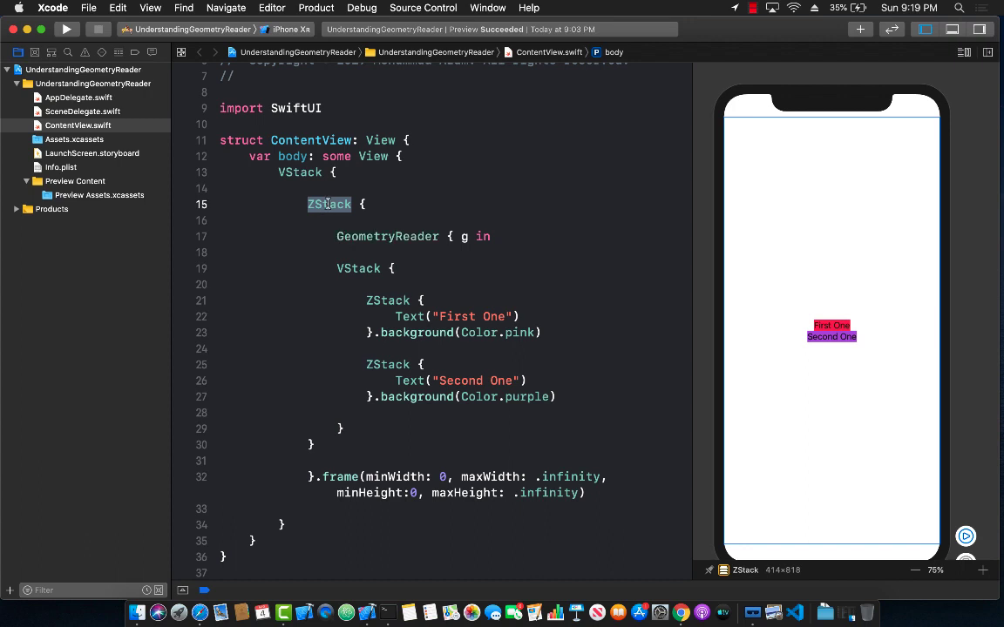
Move the pink background modifier of the First One stack onto its own line.
left_click(359, 269)
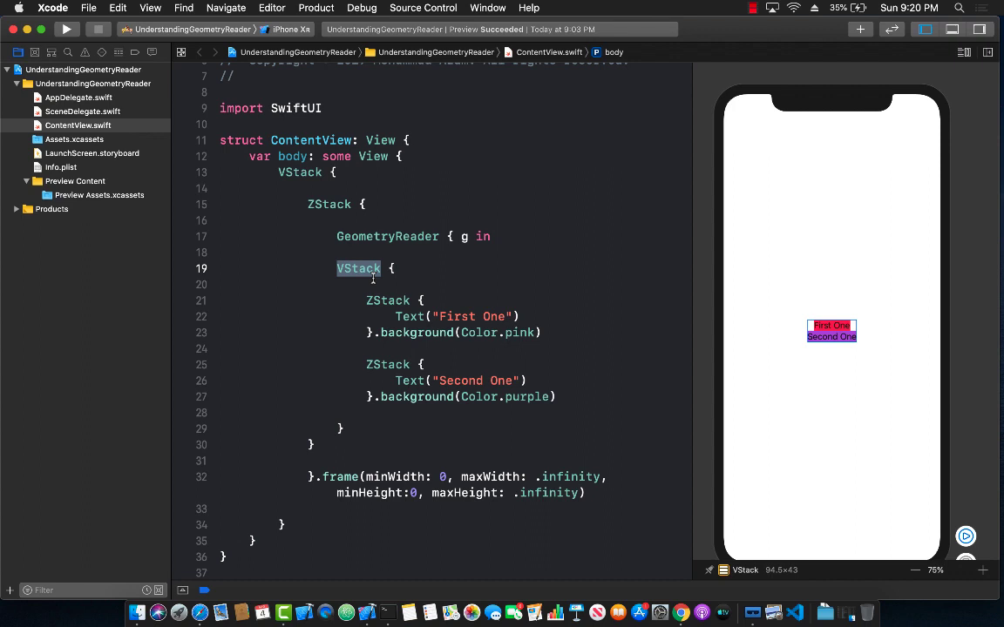
scroll("up", 3)
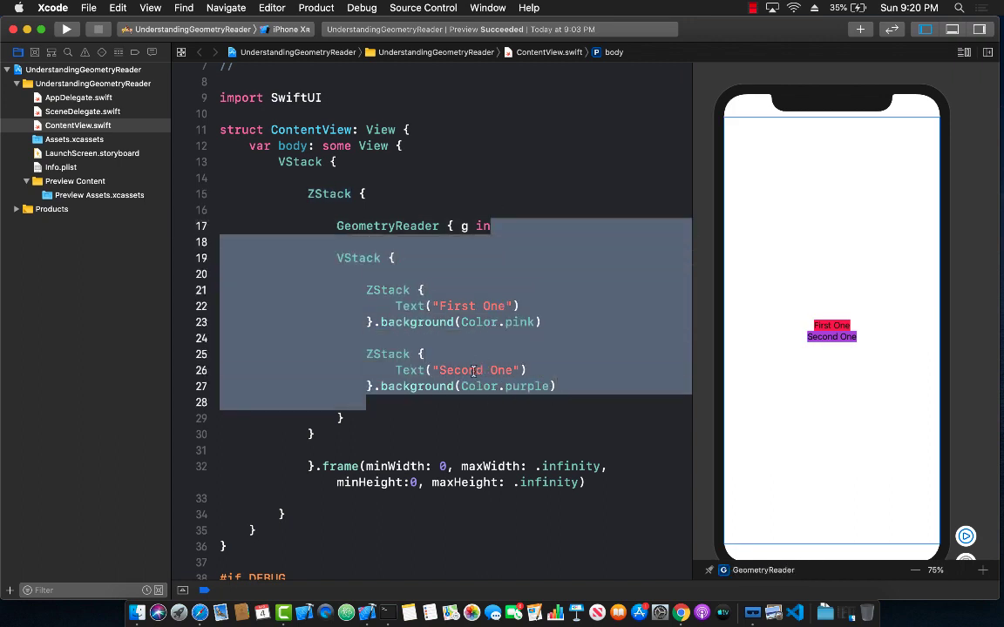
left_click(452, 289)
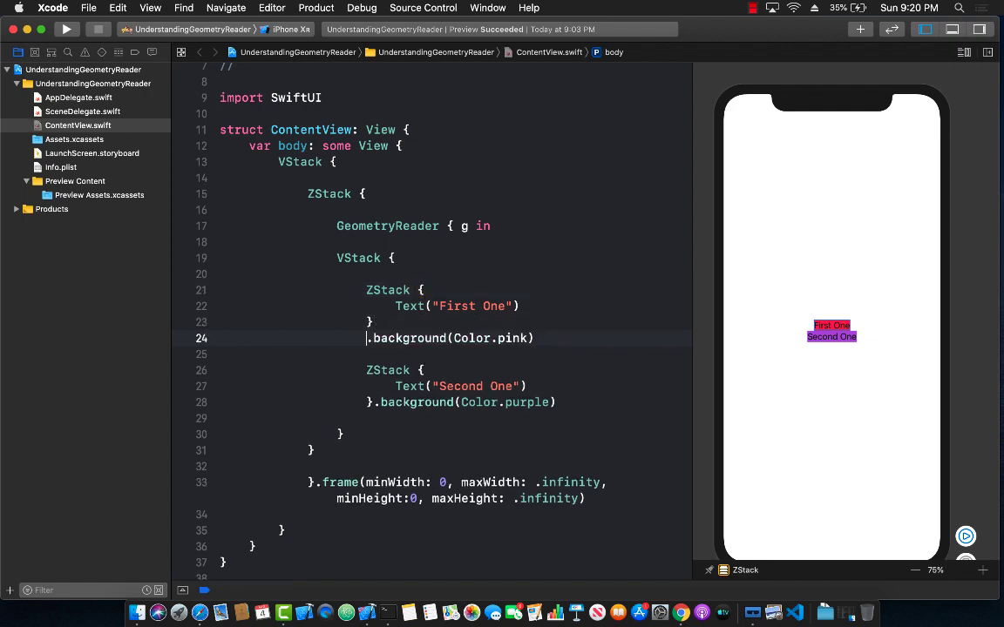
Add .frame(width: g.size.width, height: g.size.height/2) to the First One stack.
type("}.fram")
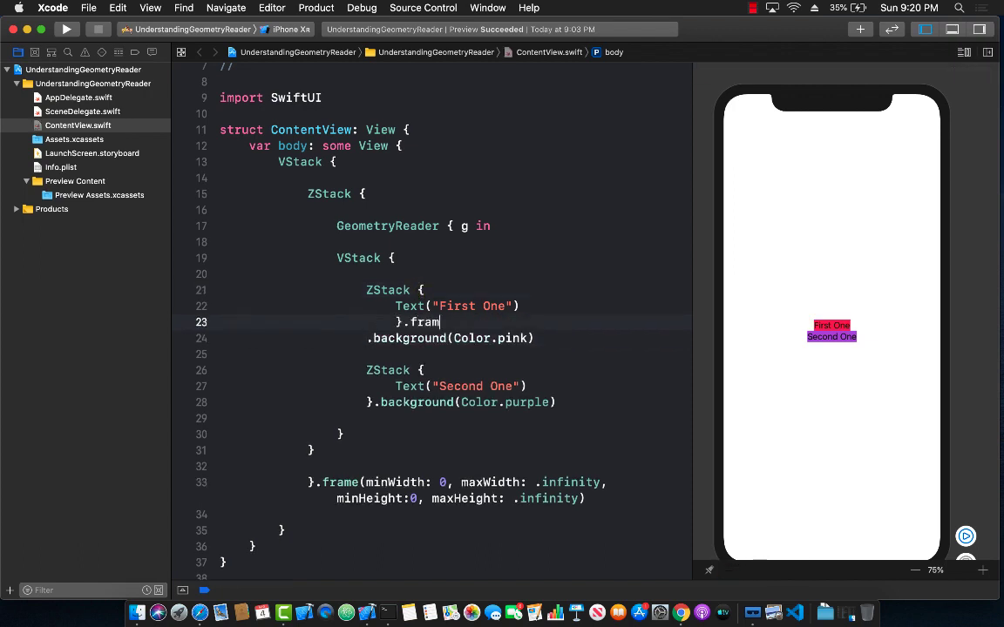
type("(")
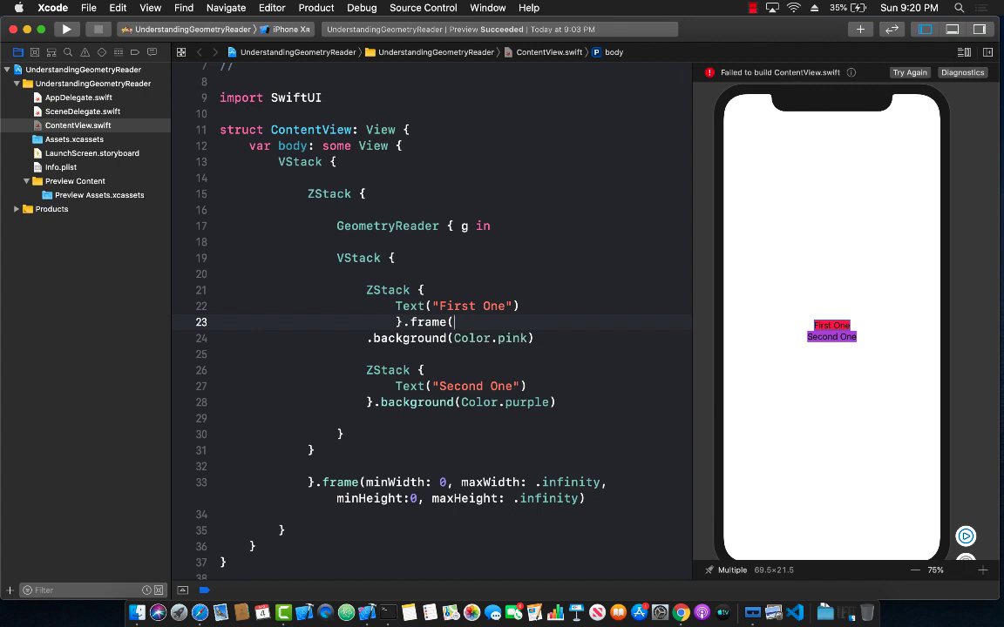
type("width:")
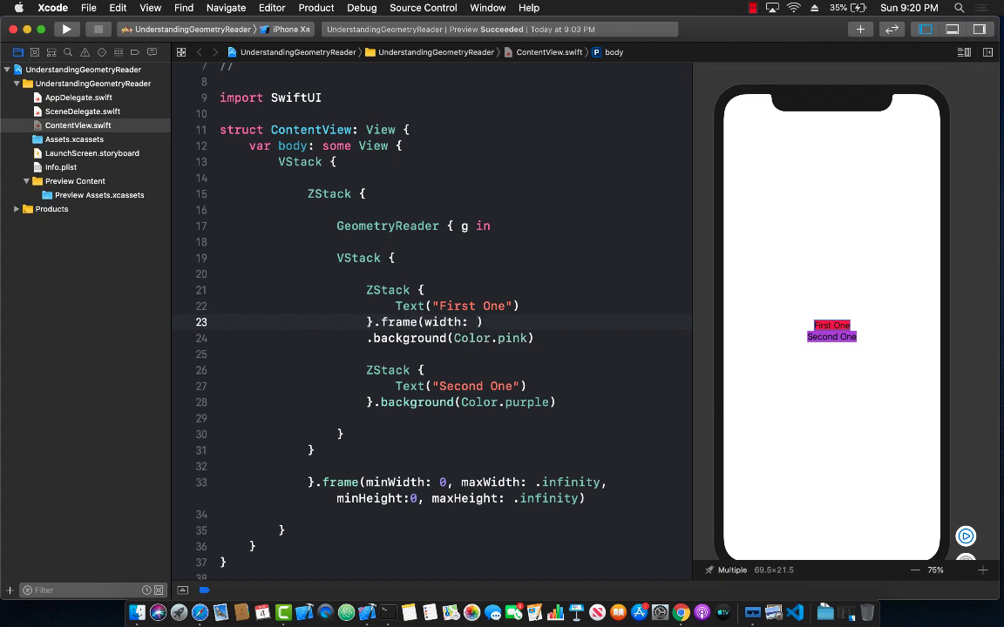
type("g.size")
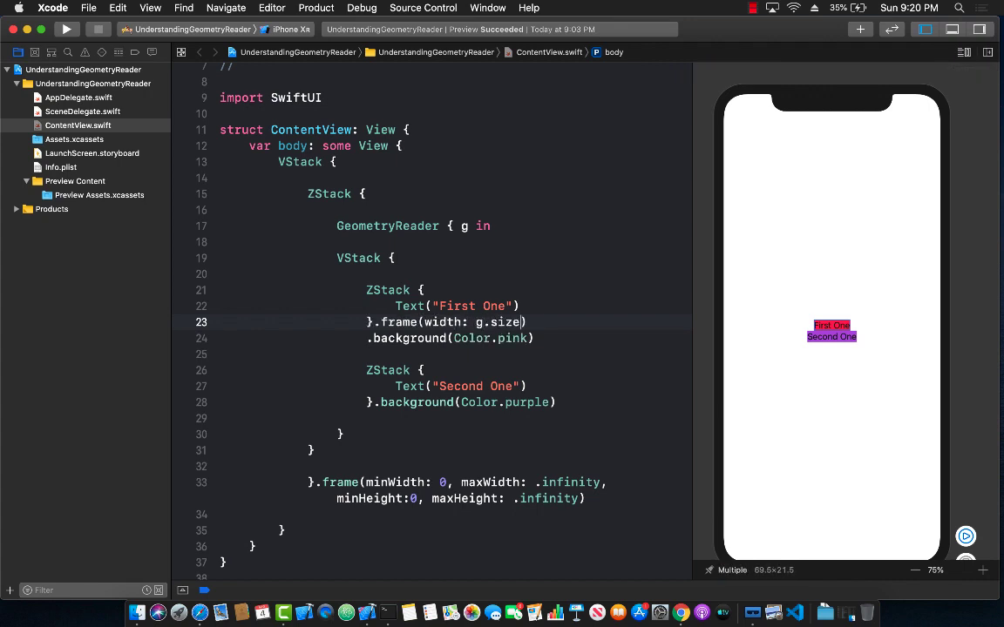
type(".width,")
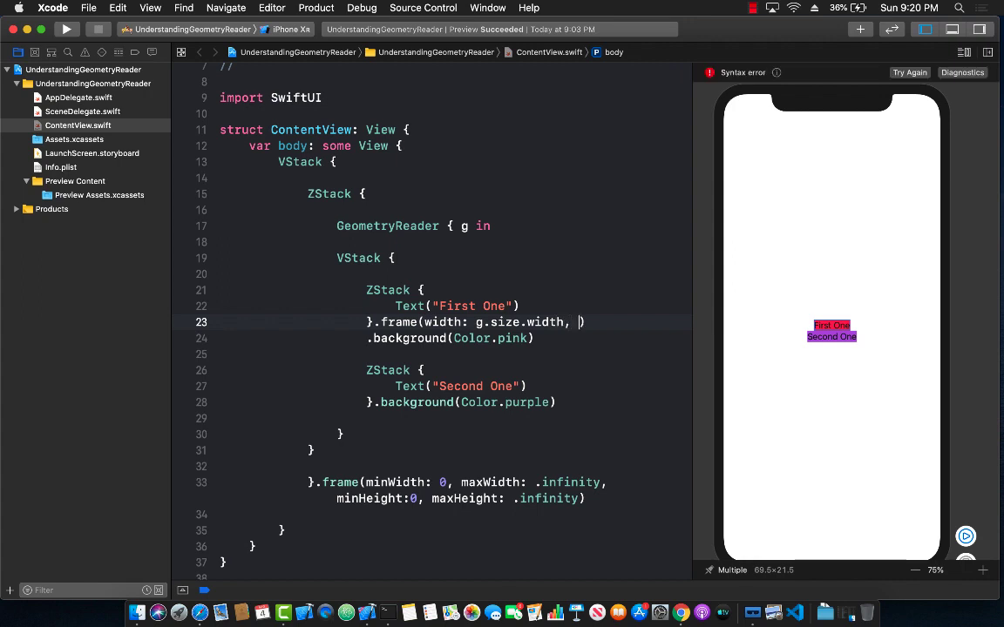
type("height: g.size.height/2")
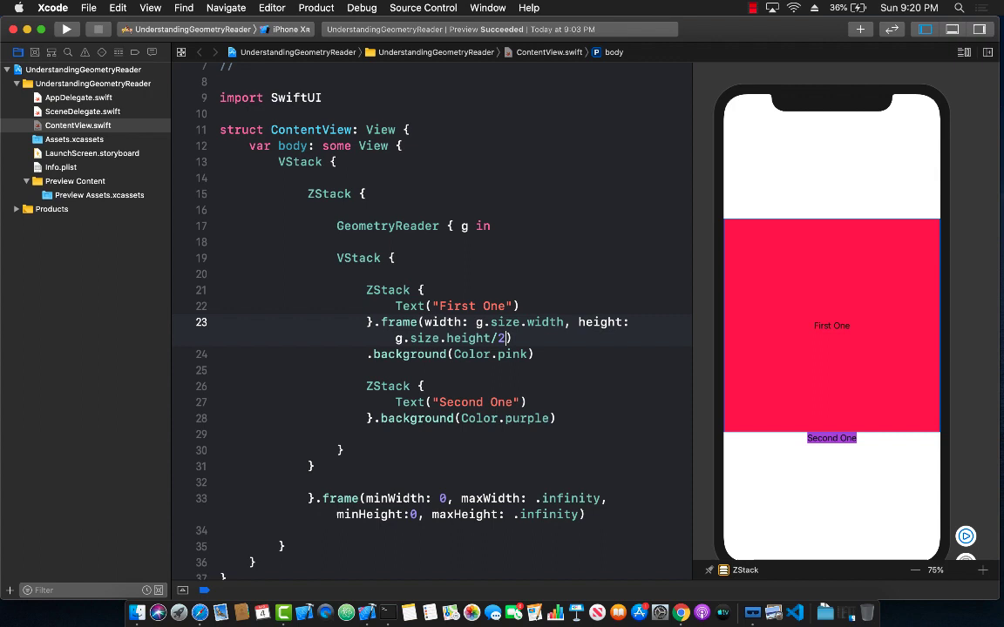
scroll("down", 3)
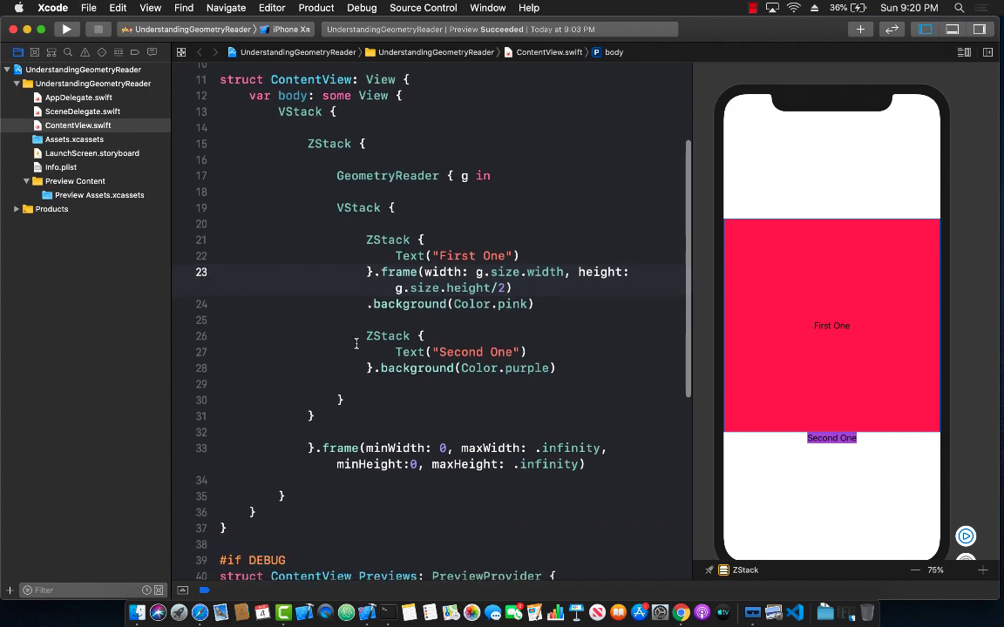
Copy the frame onto the Second One stack with height g.size.height/3 and open a line atop the VStack.
double_click(410, 352)
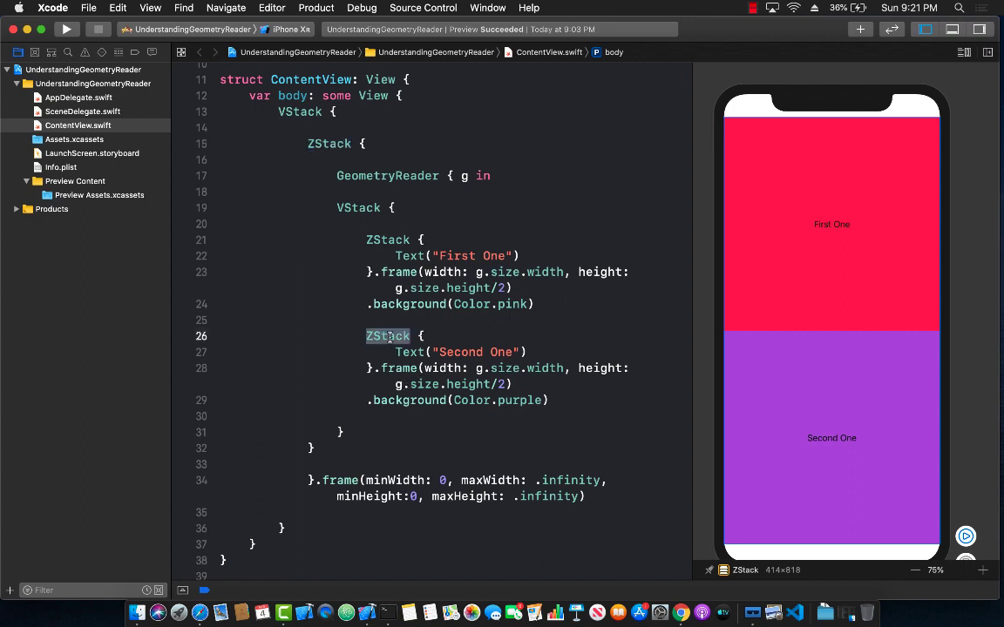
left_click(409, 352)
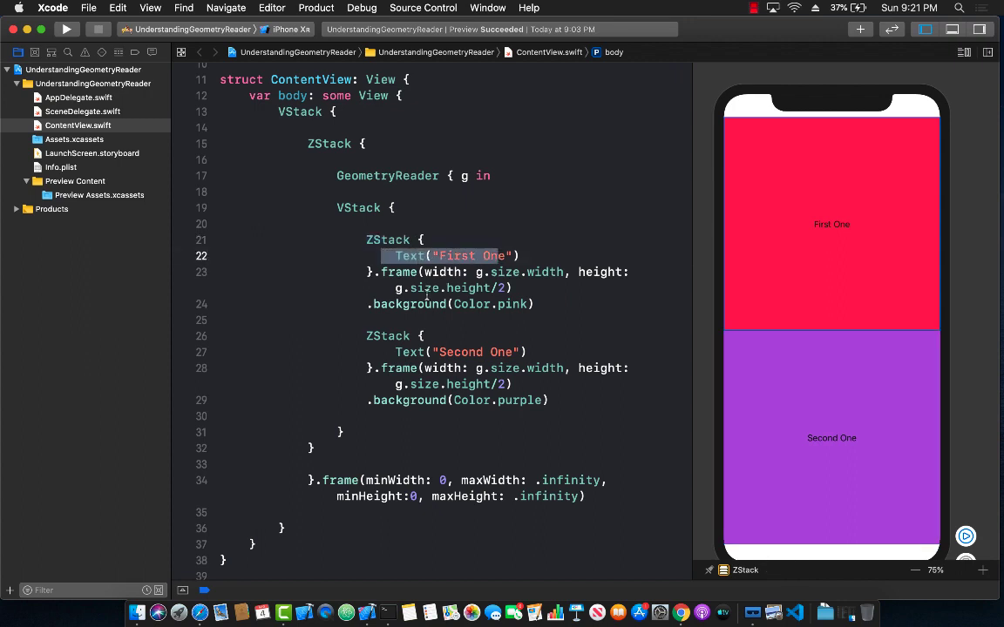
left_click(526, 288)
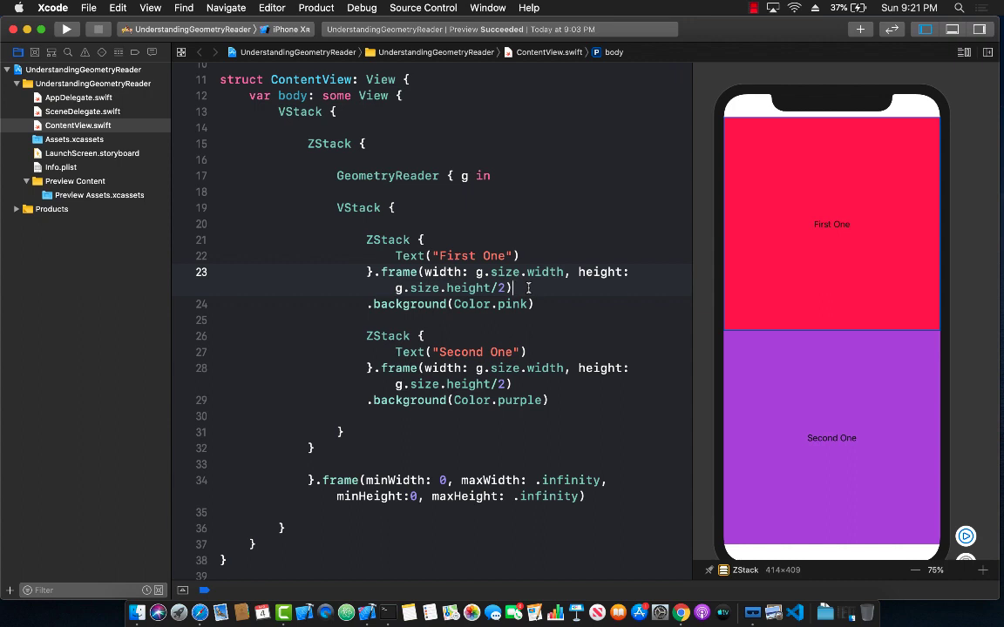
mouse_move(387, 165)
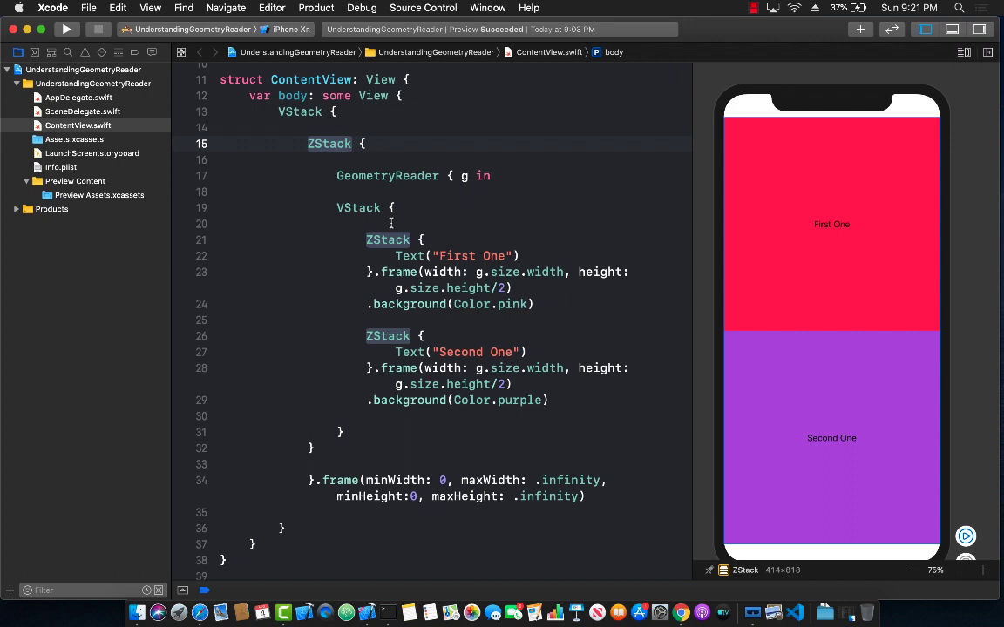
mouse_move(505, 385)
type("3")
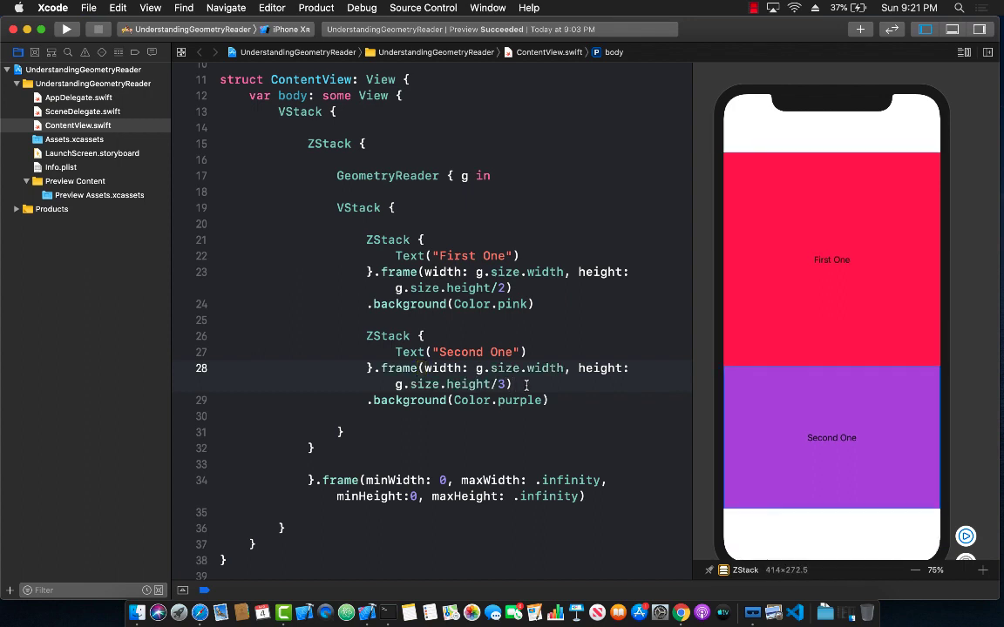
left_click(408, 223)
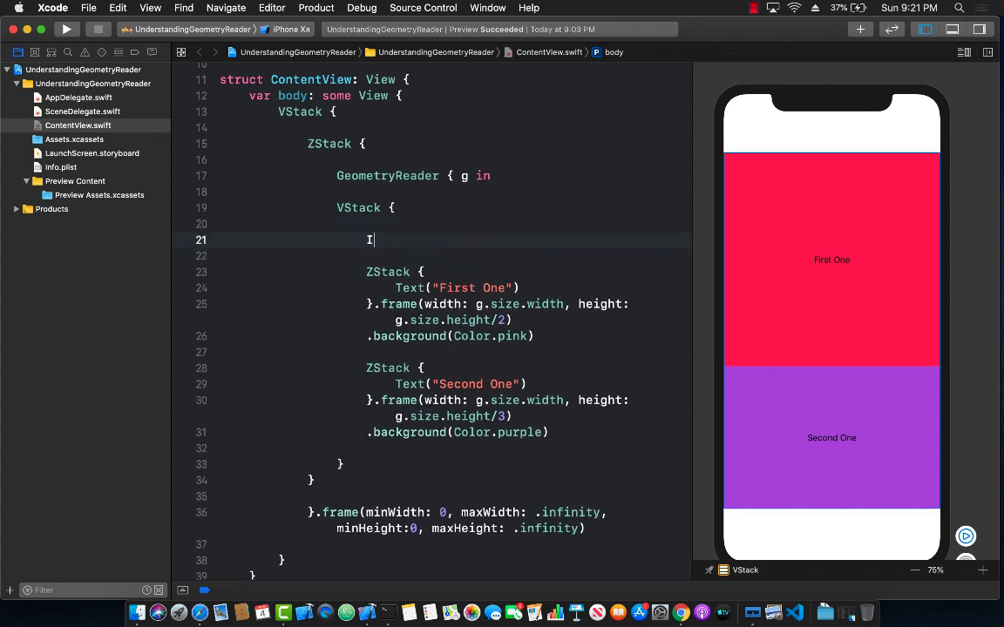
Add Image("cat") with .resizable() at the top of the inner VStack.
type("Image(\"ca\"")
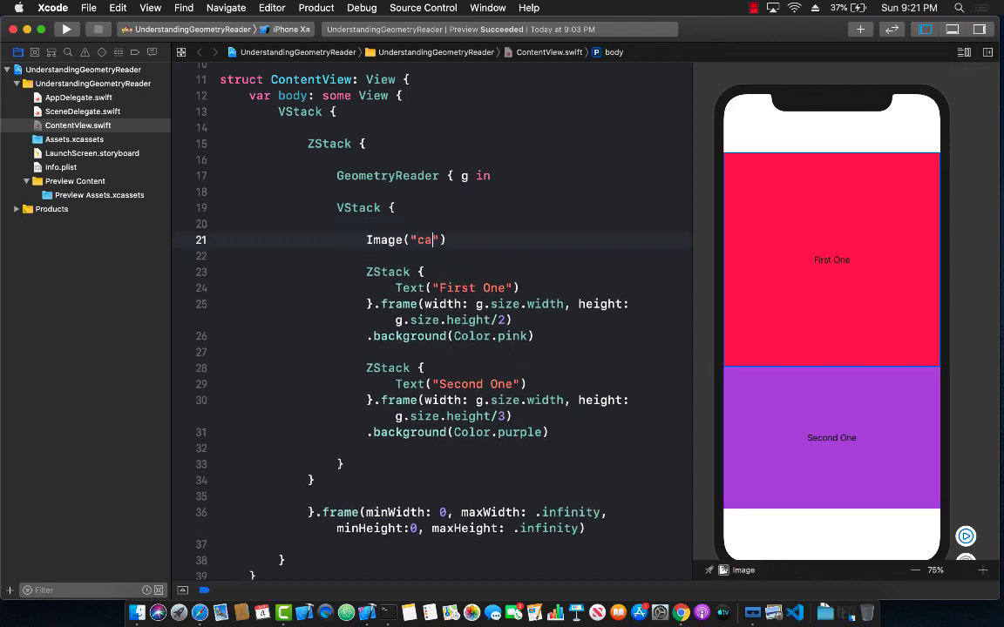
type("t)")
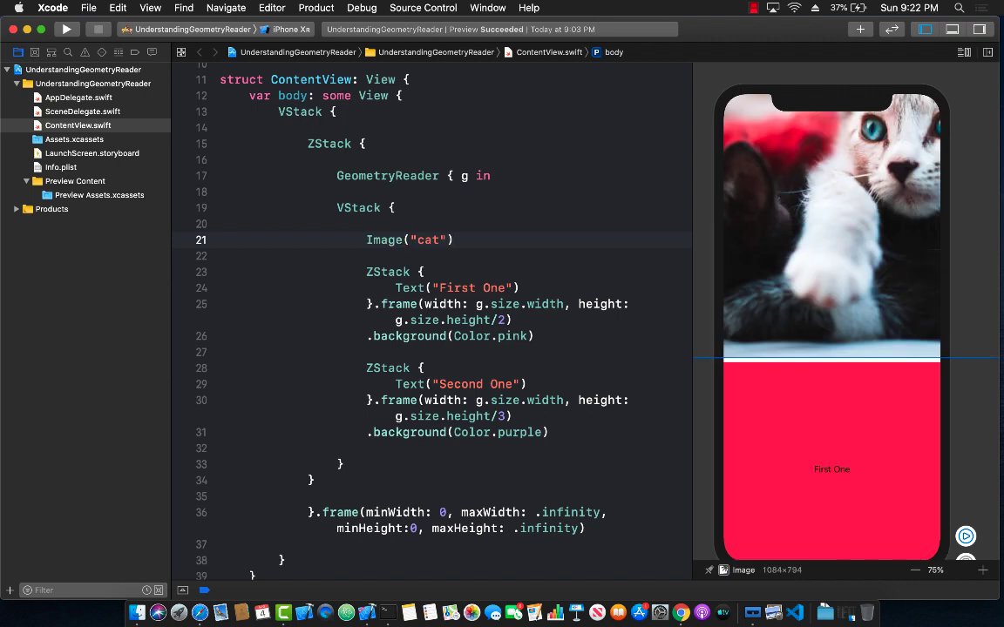
mouse_move(835, 248)
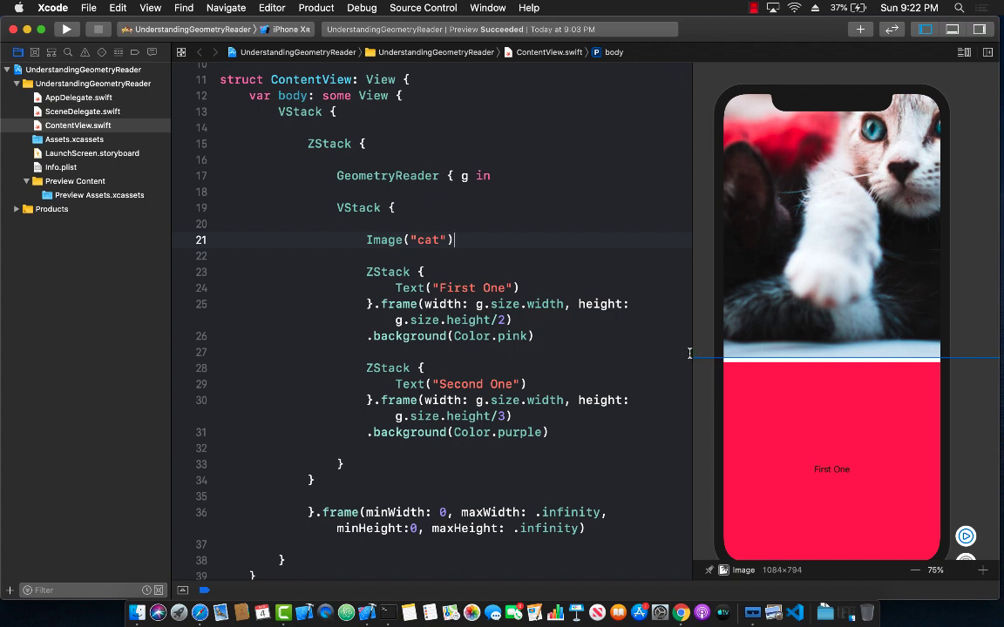
left_click_drag(693, 357, 565, 358)
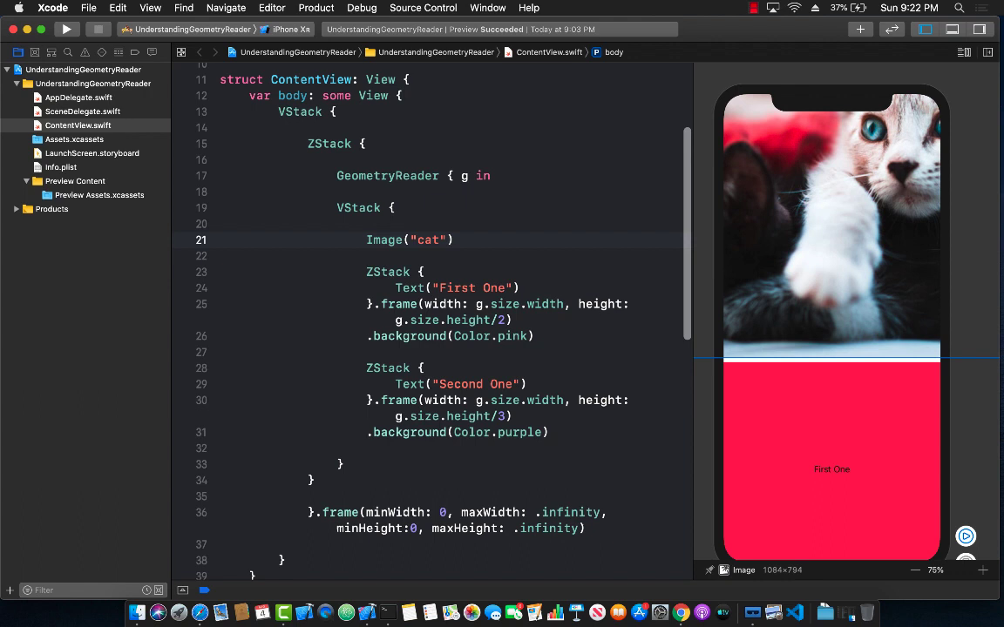
type(".res")
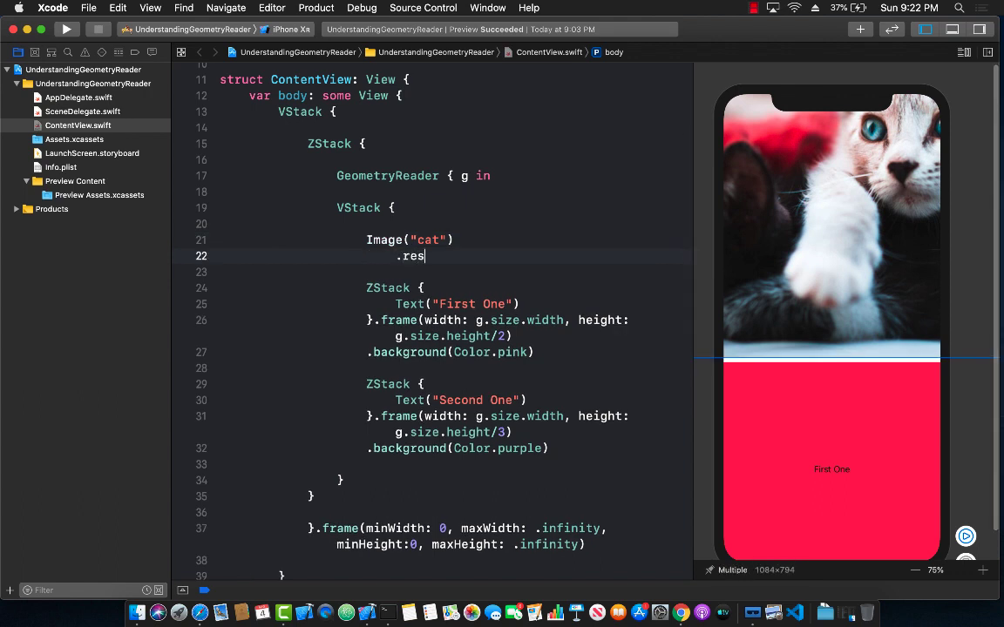
type("izable(")
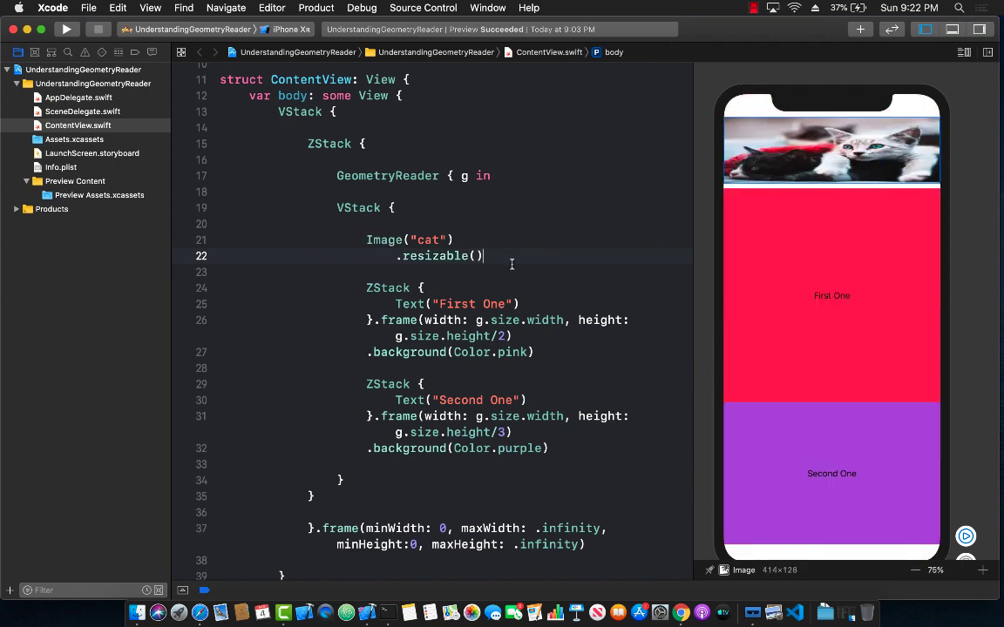
mouse_move(793, 158)
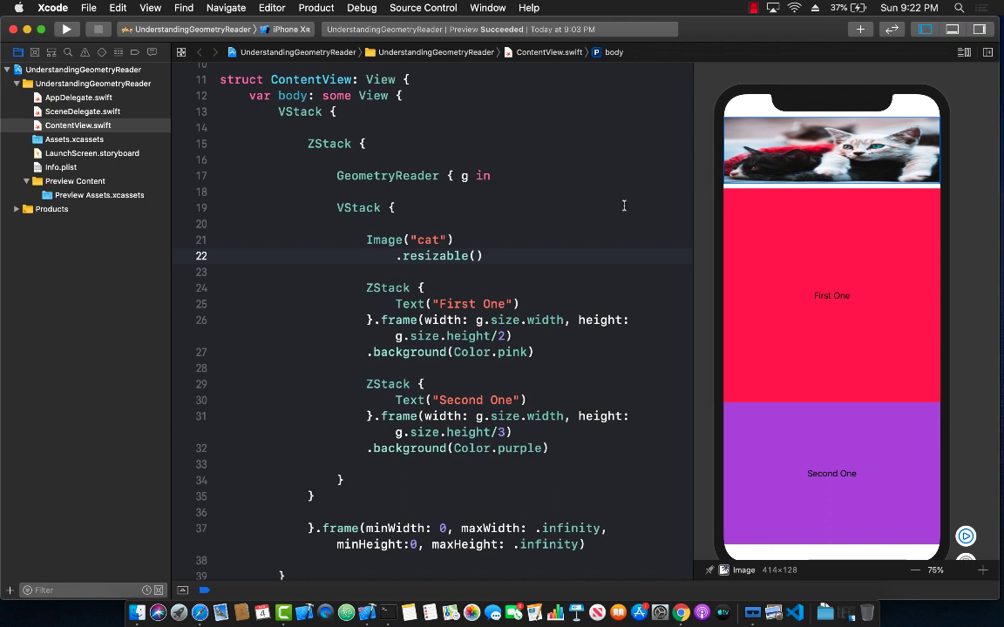
double_click(453, 336)
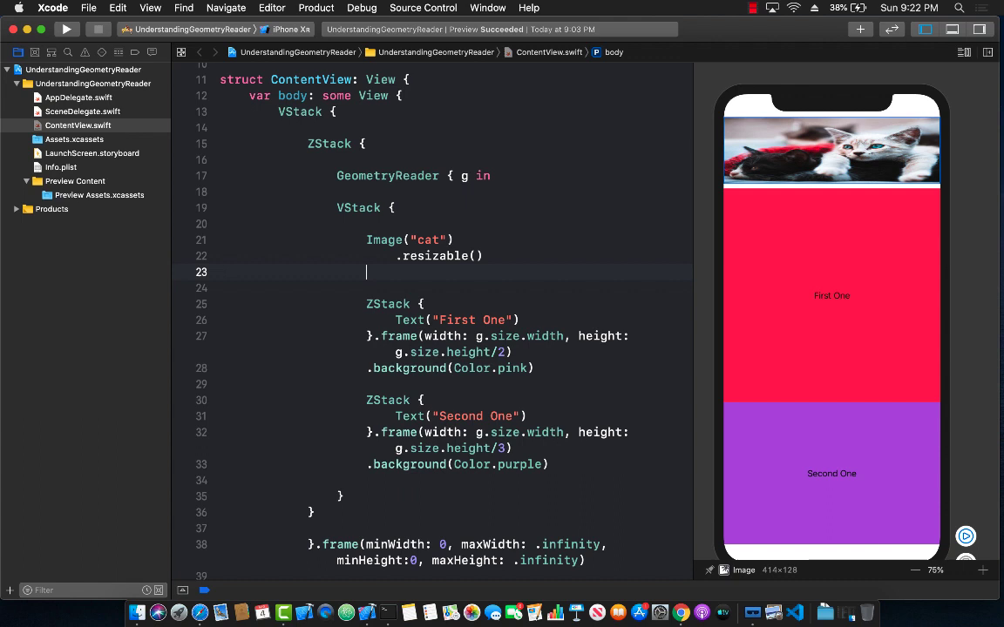
Give the cat image .frame(width: g.size.width, height: g.size.height/2) and select the divisor.
type(".frame(")
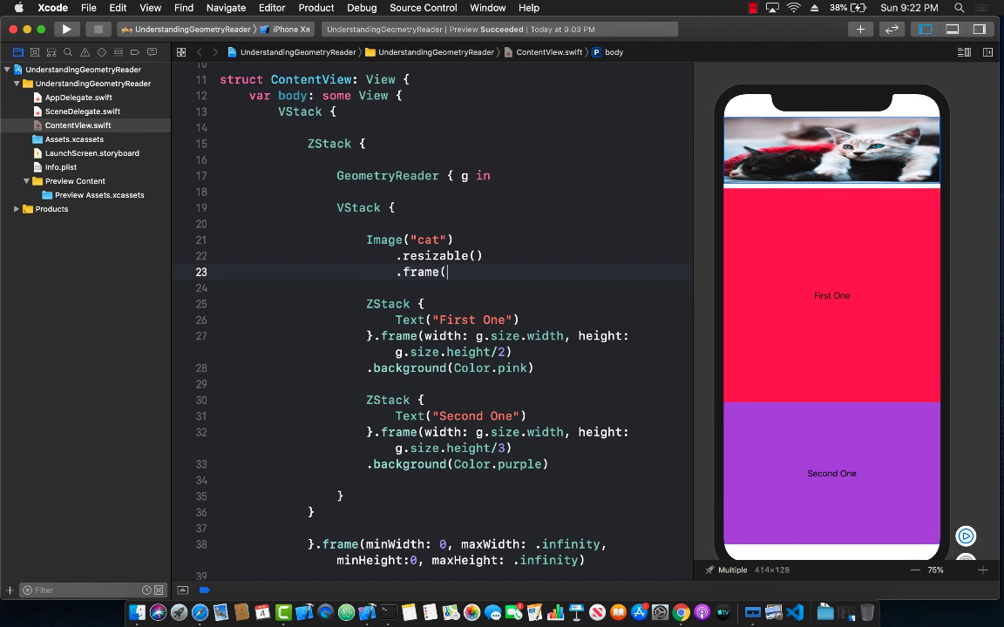
type("width:")
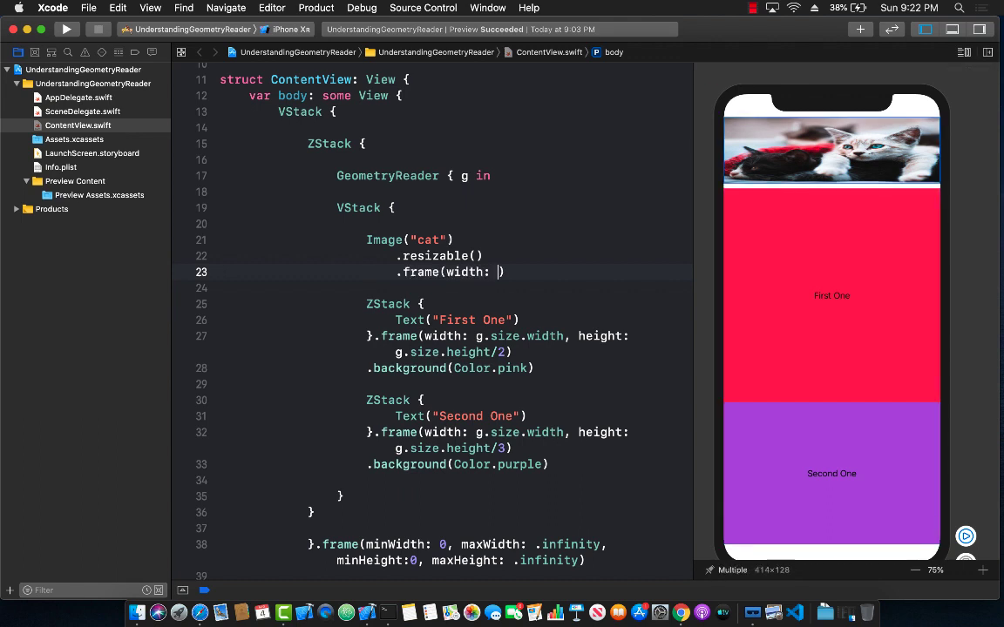
type("g.size.wi")
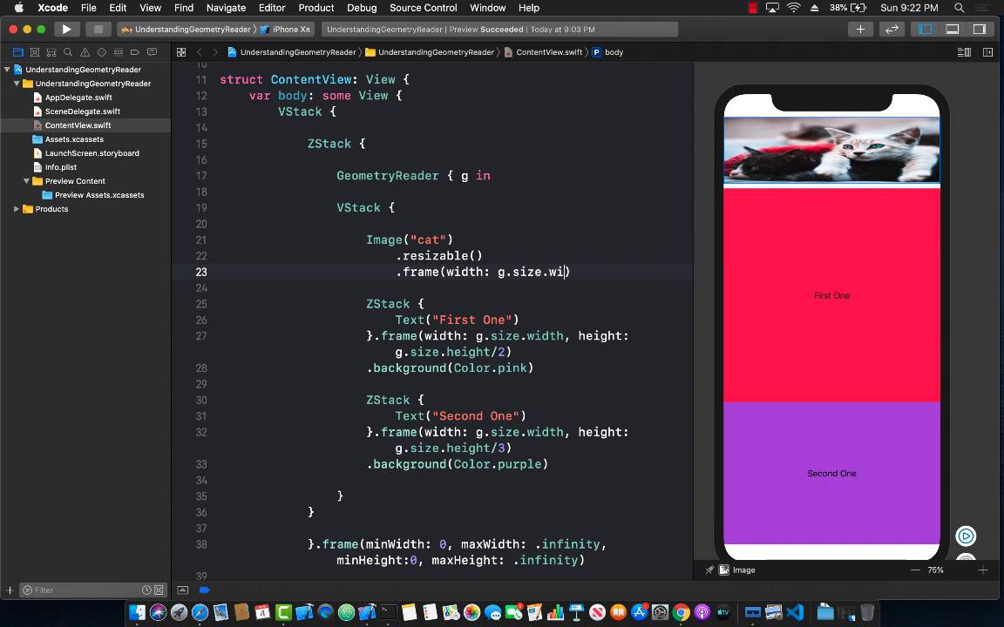
type("dth,")
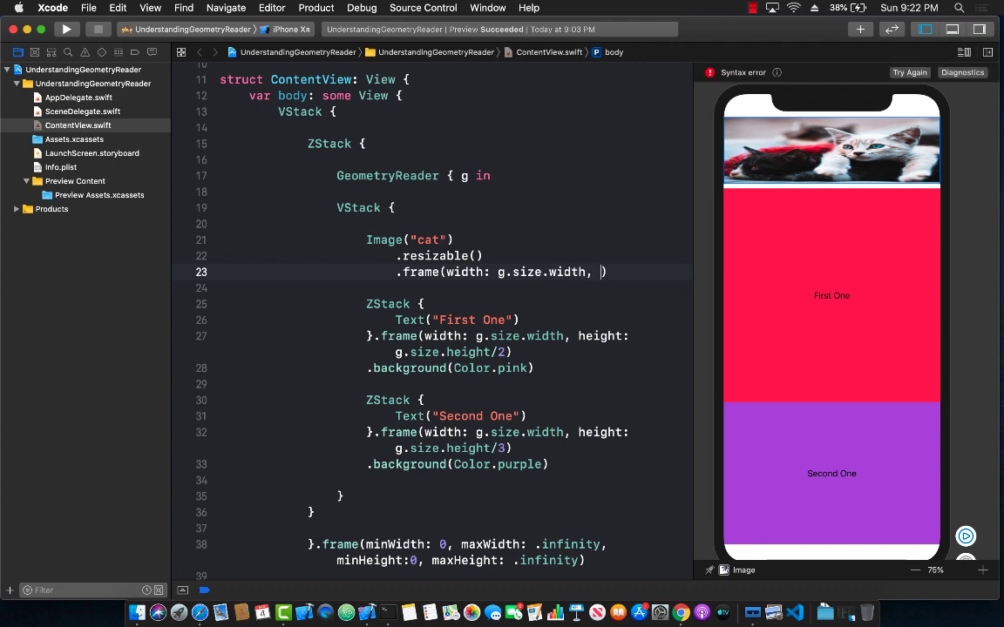
type("height: g.size.height")
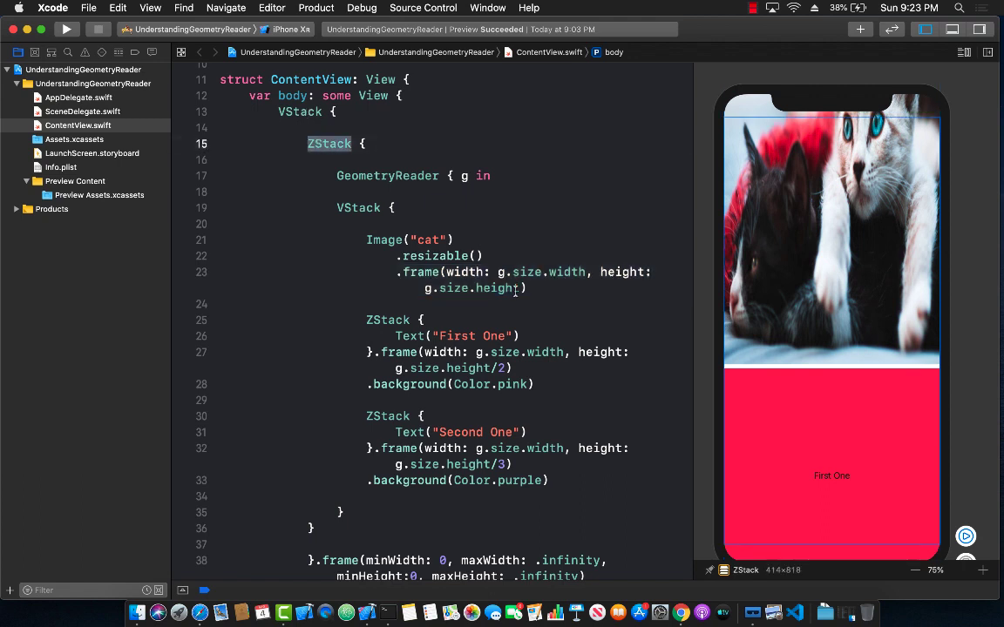
type("/2")
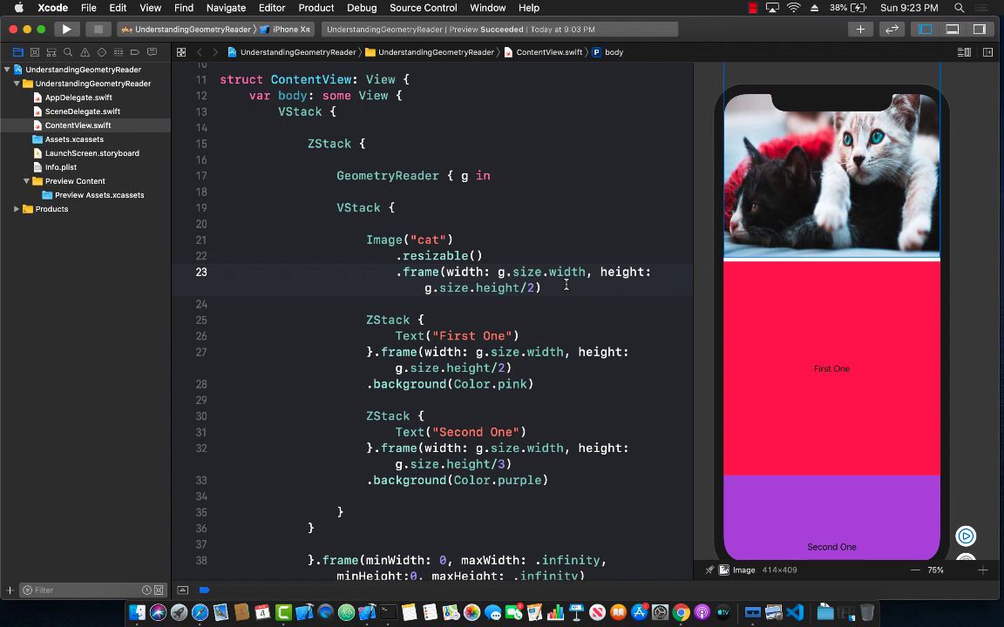
scroll("down", 3)
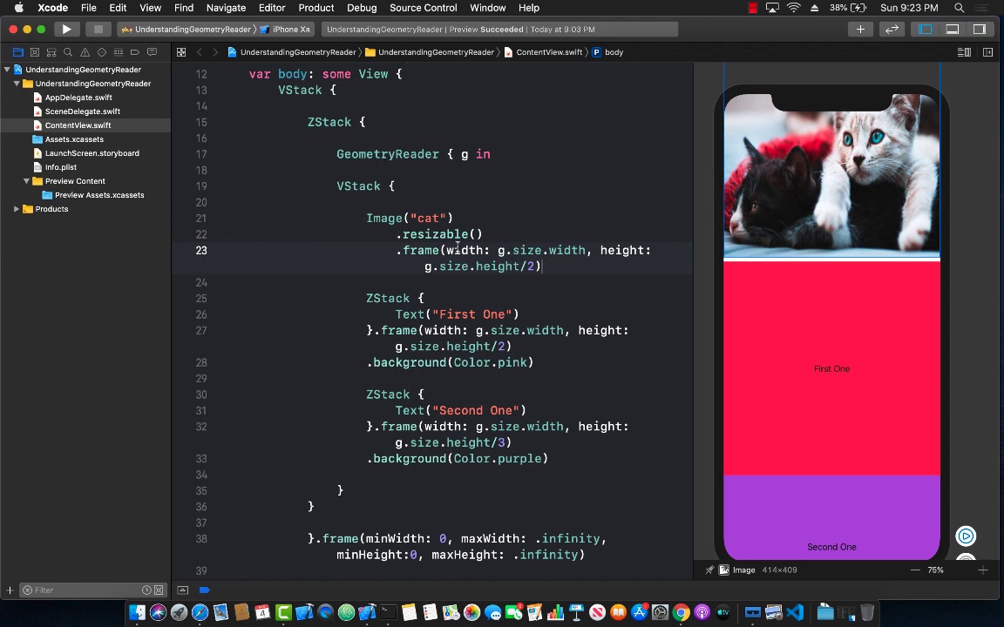
double_click(387, 153)
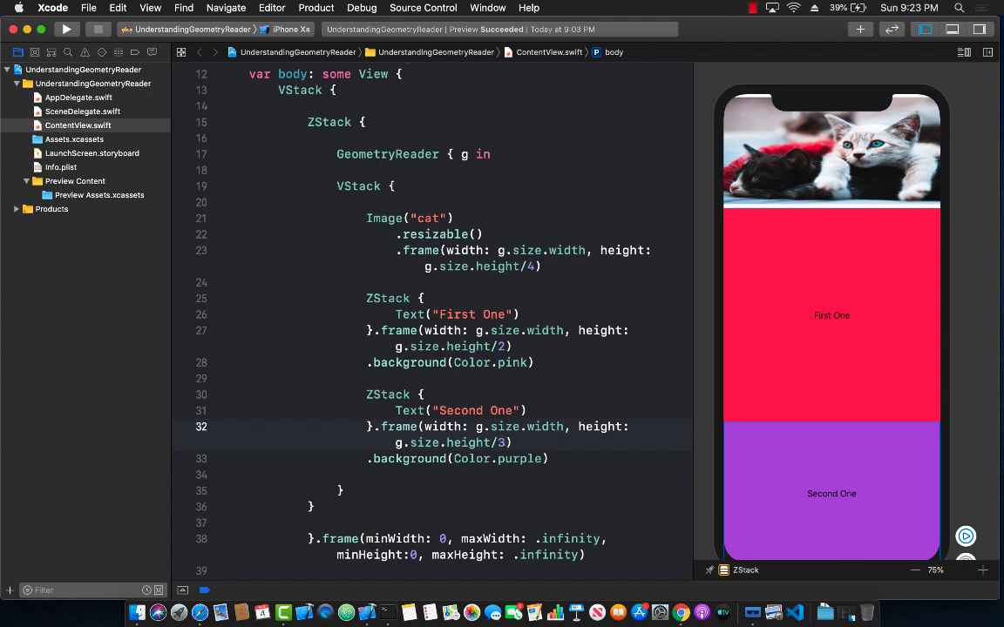
Change the image height divisor to 4 so the cat is a quarter of g.size.height.
type("4")
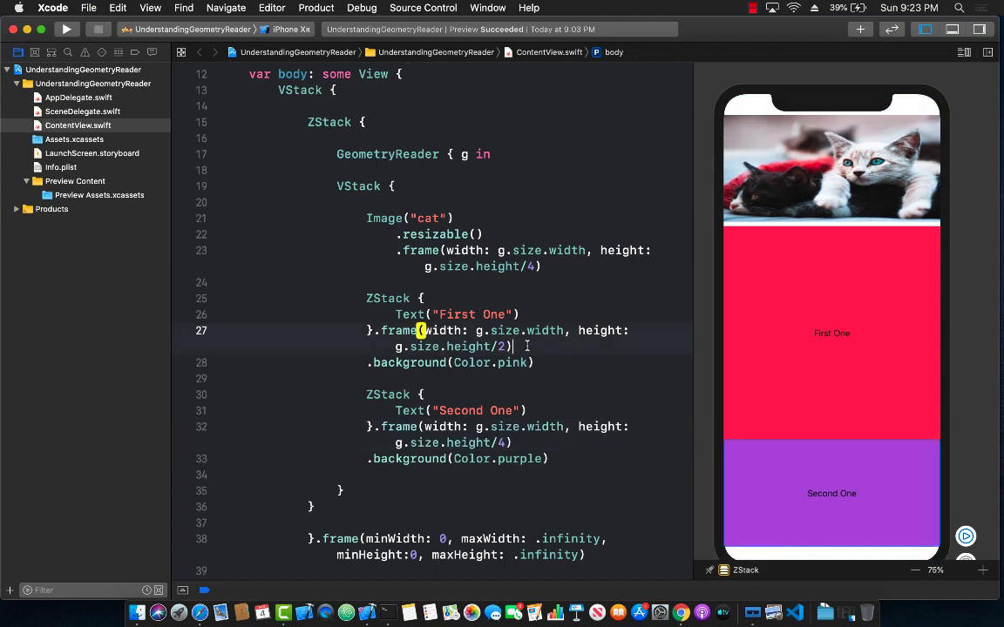
left_click(544, 362)
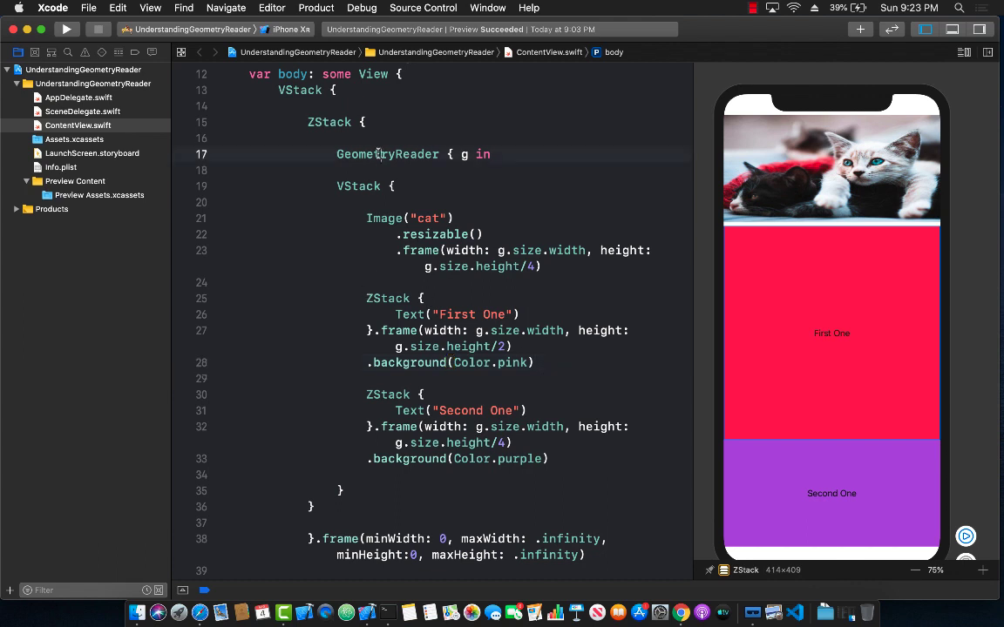
double_click(386, 154)
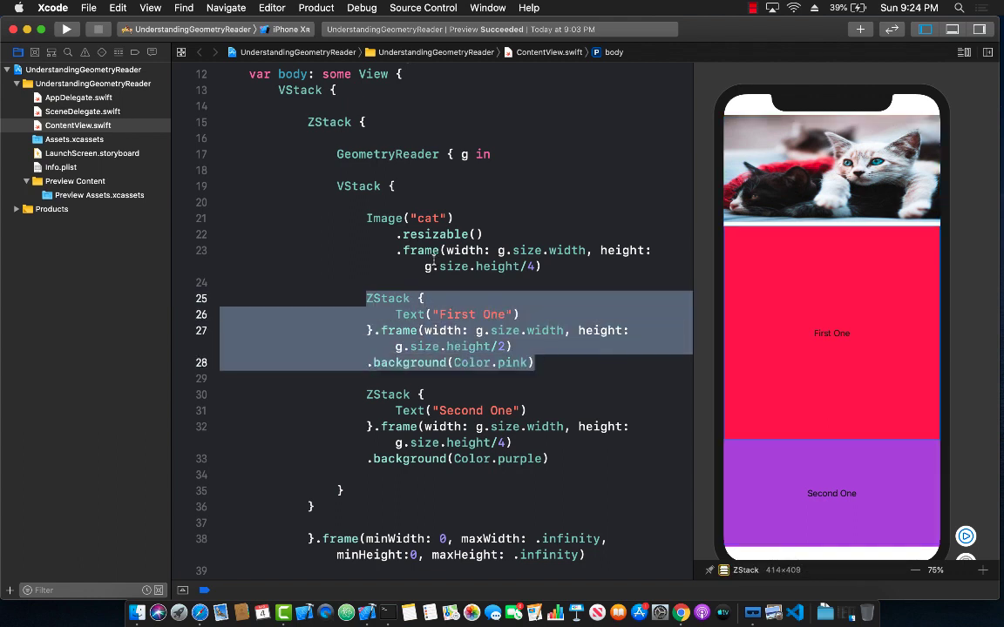
mouse_move(362, 394)
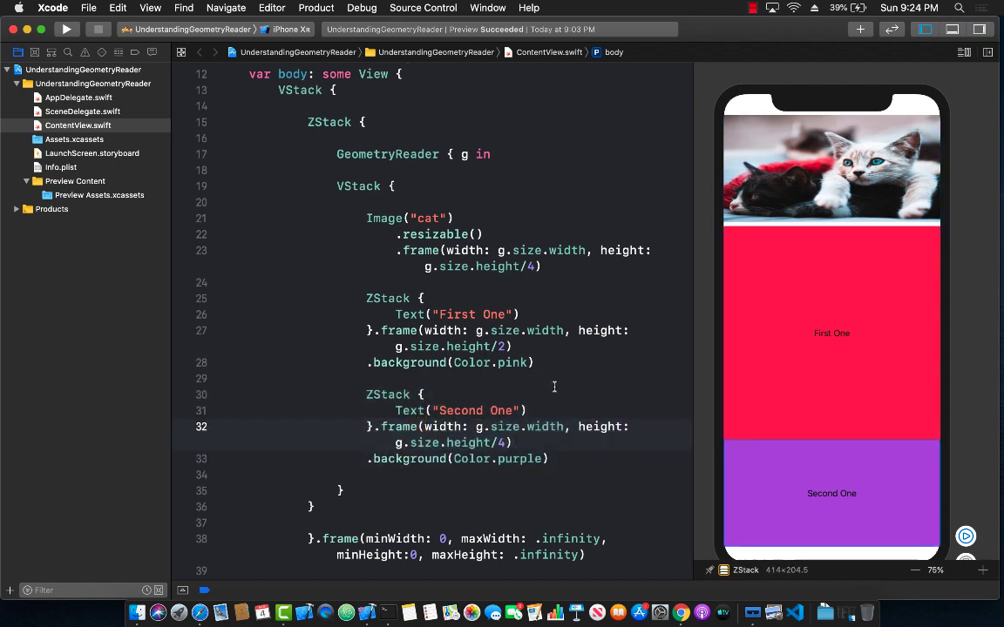
left_click(537, 363)
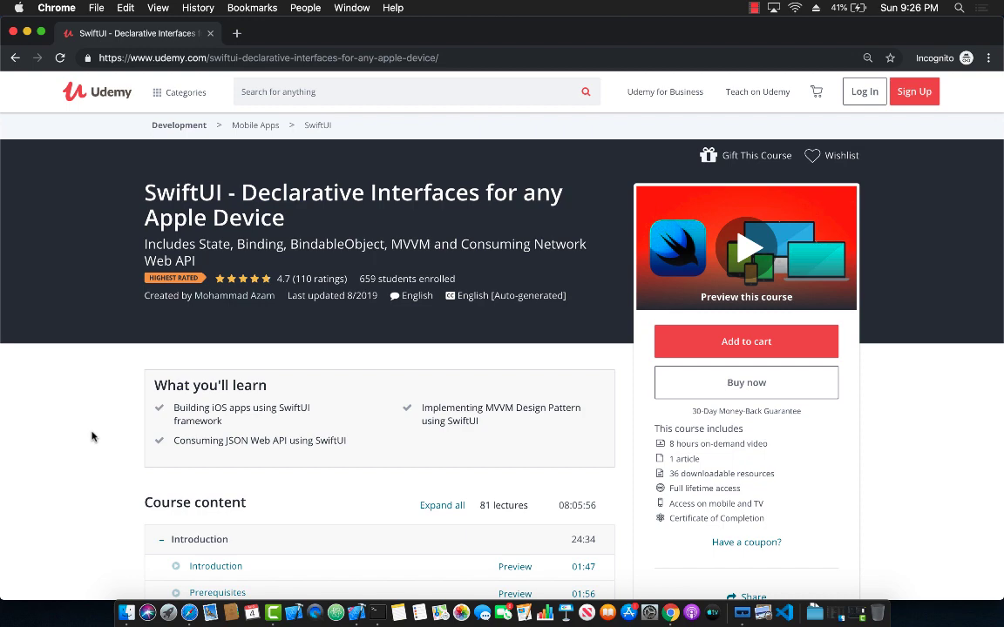
Expand the Integrating Core Data with SwiftUI section to list its eight lectures.
scroll("down", 3)
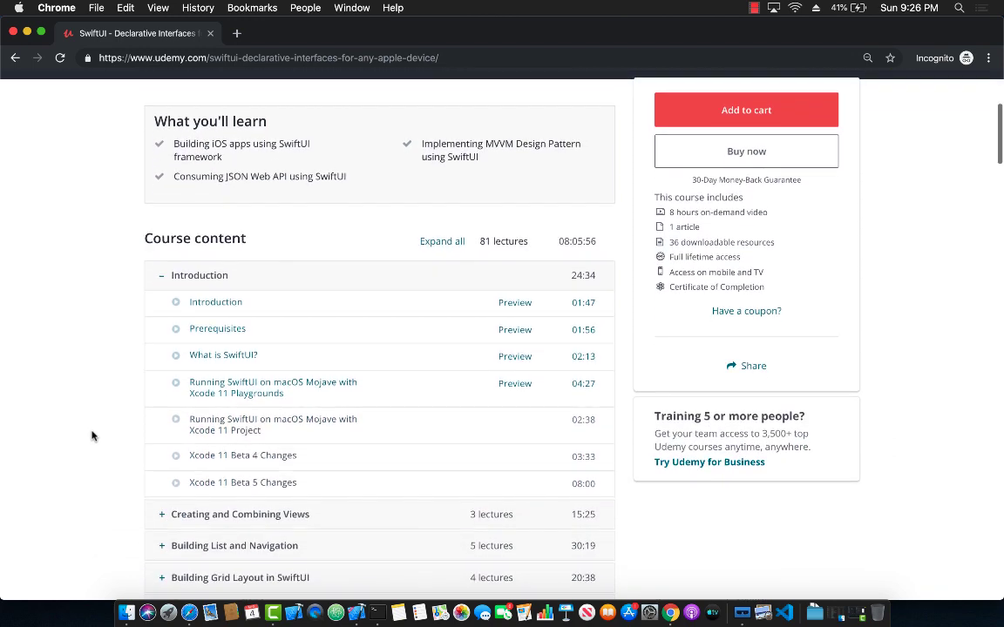
scroll("down", 3)
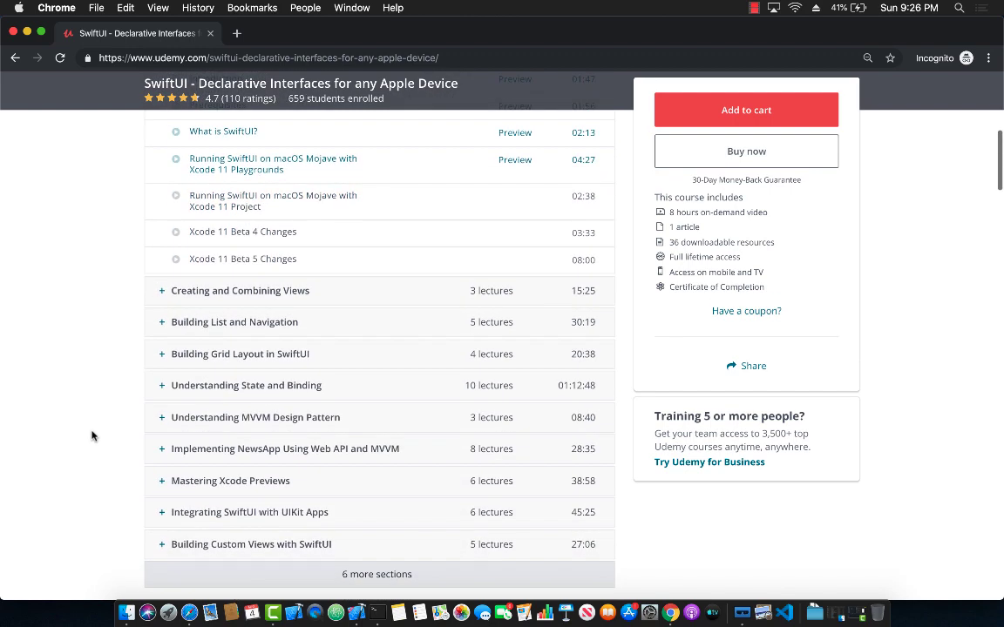
scroll("down", 3)
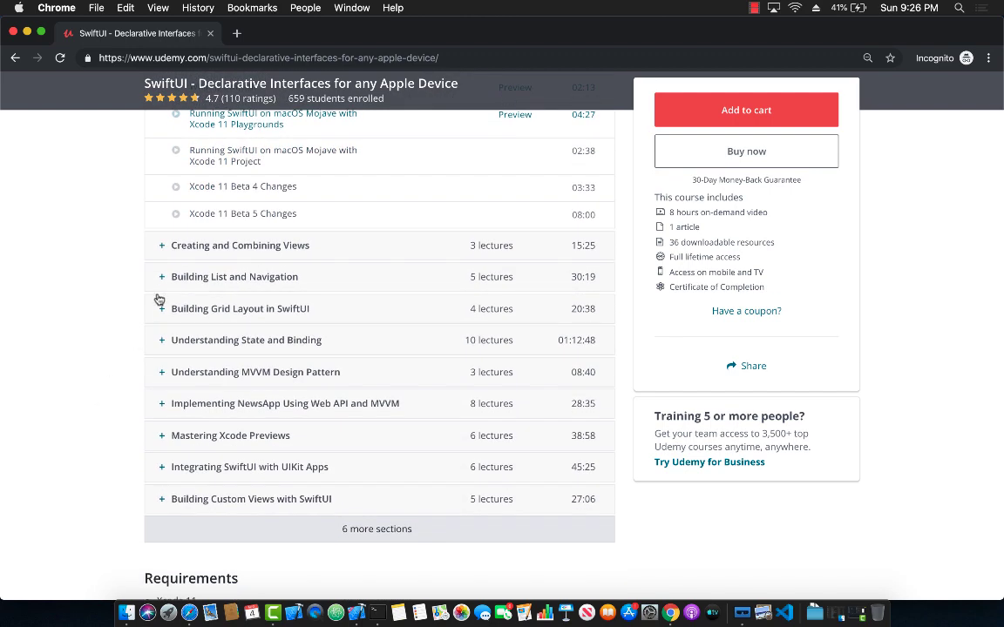
mouse_move(192, 281)
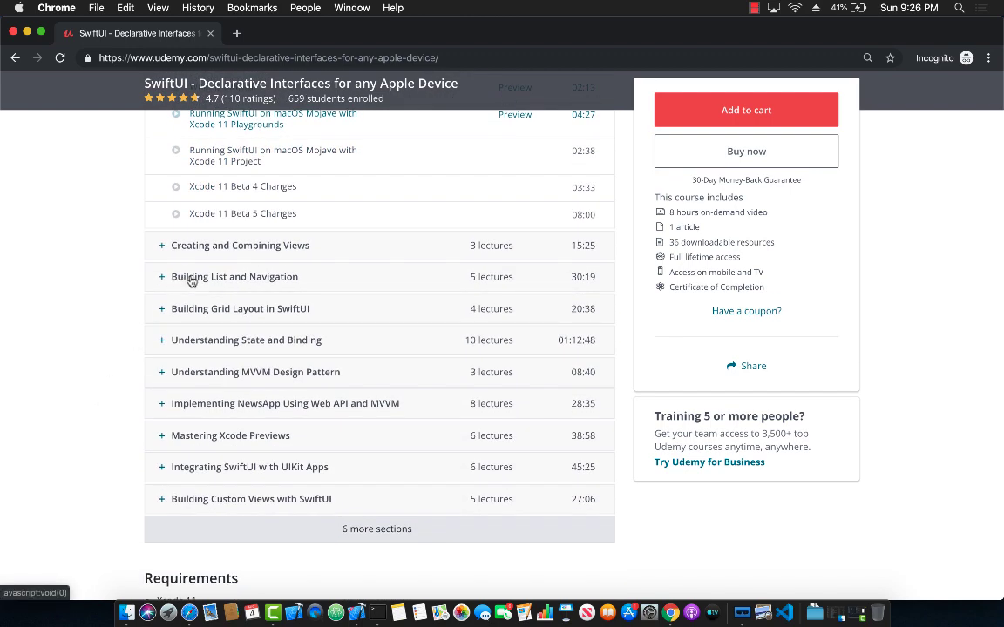
mouse_move(184, 313)
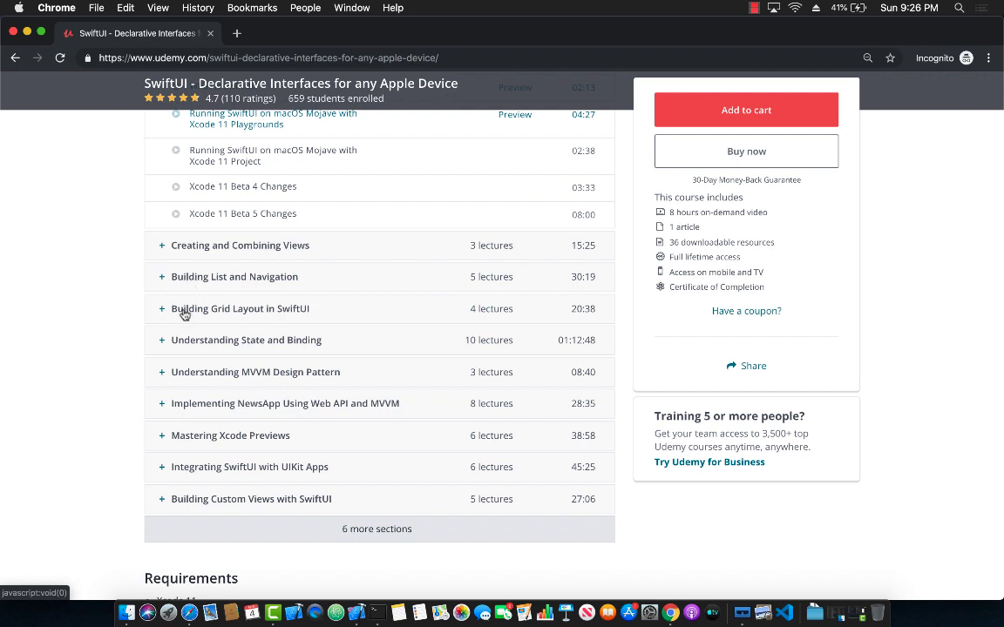
mouse_move(190, 380)
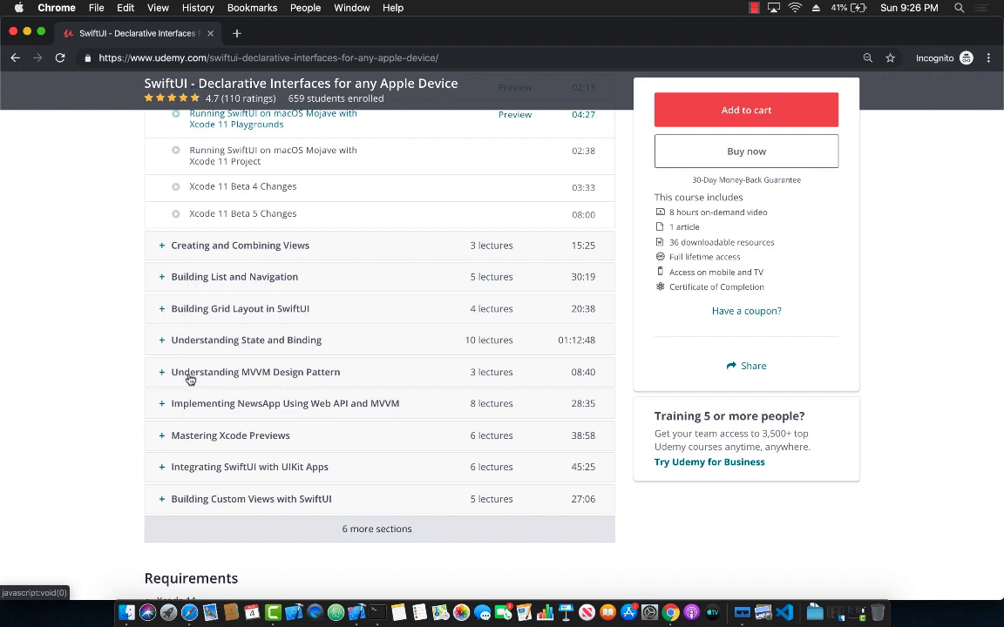
scroll("down", 3)
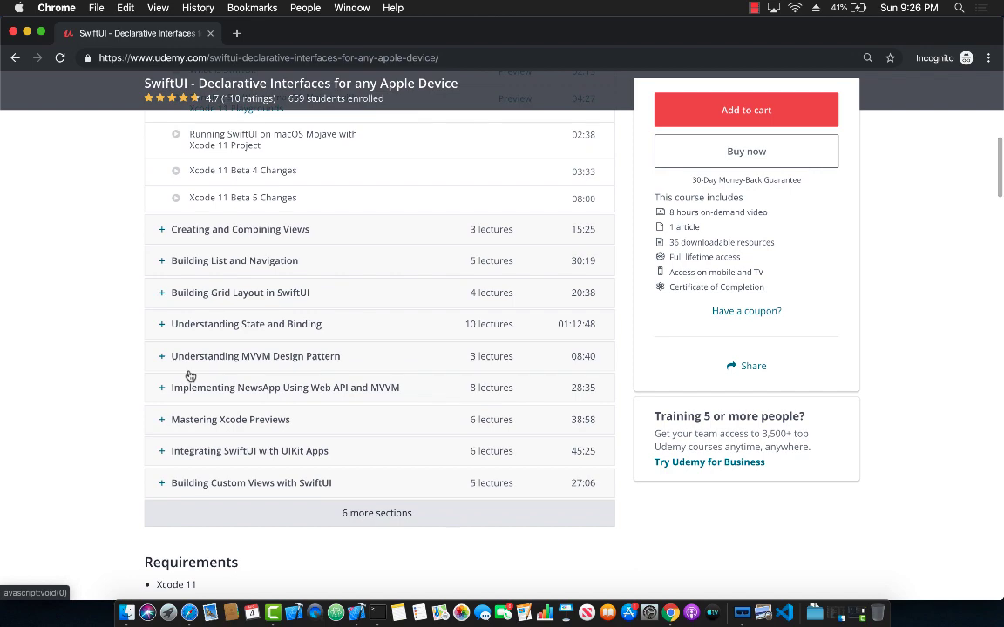
scroll("down", 3)
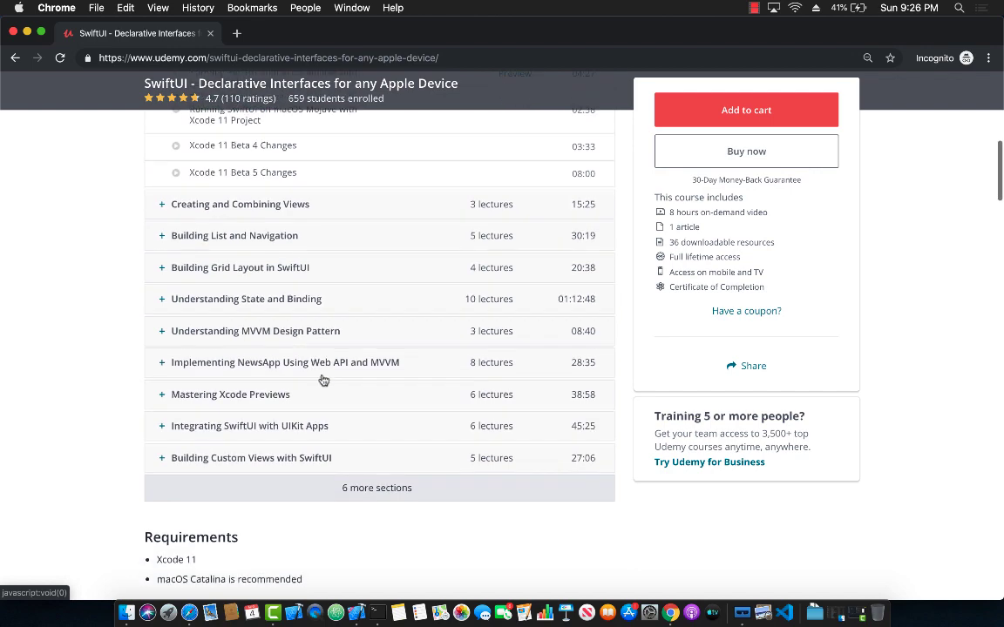
scroll("down", 3)
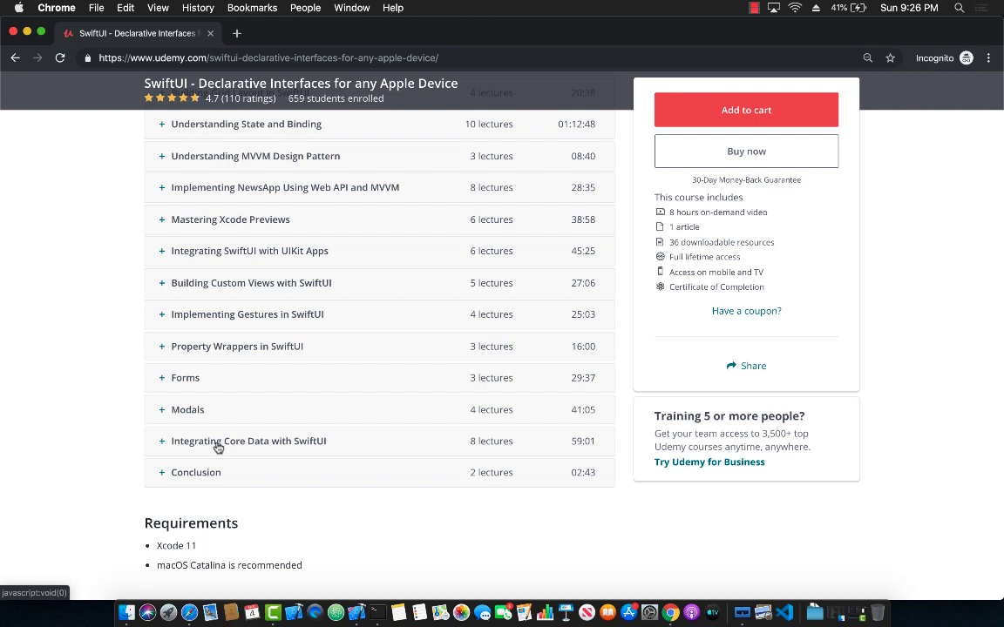
mouse_move(180, 446)
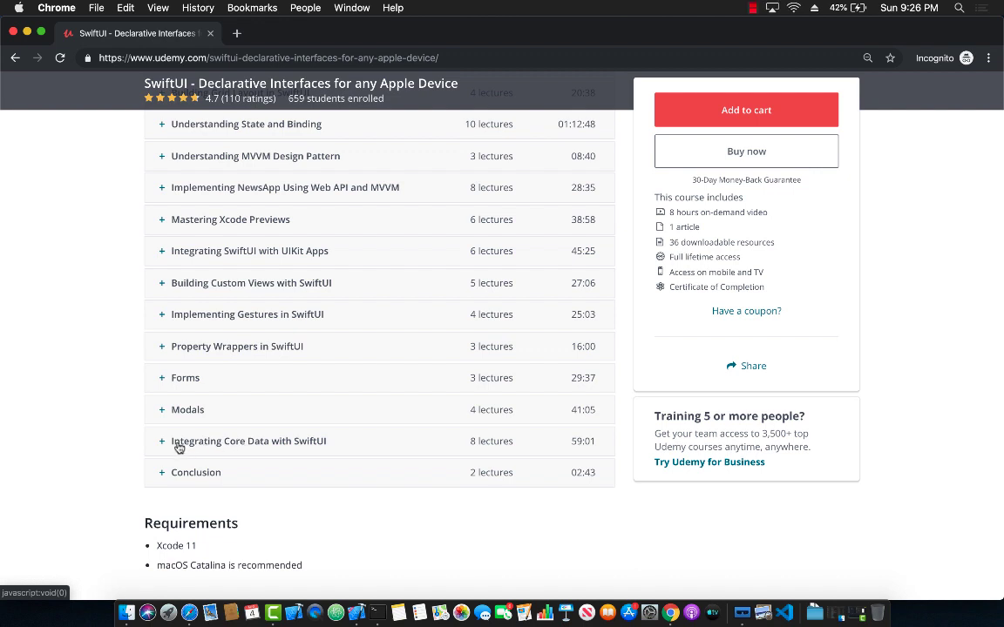
left_click(248, 441)
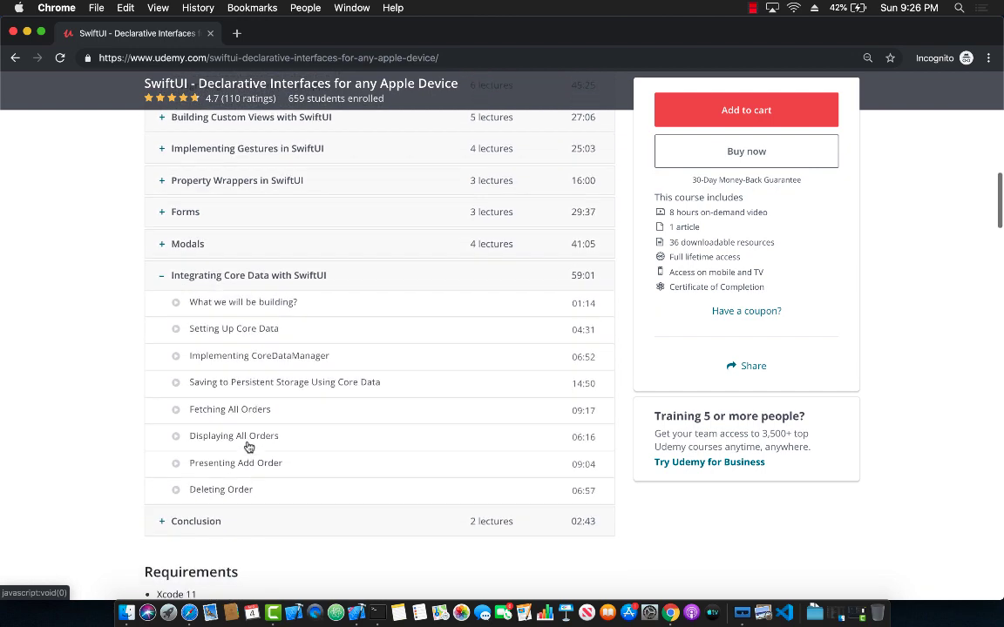
scroll("down", 3)
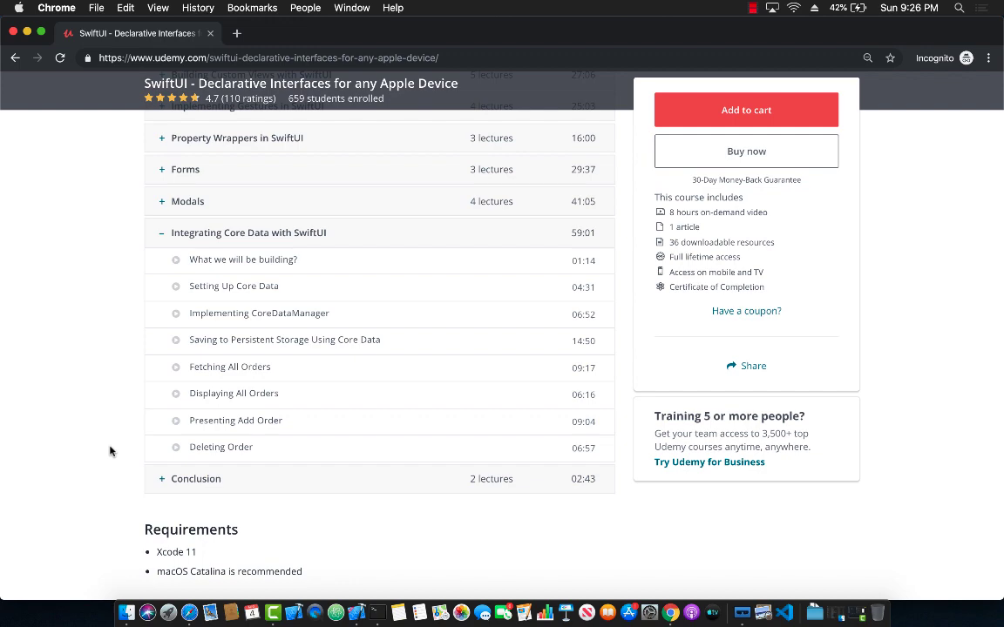
scroll("up", 3)
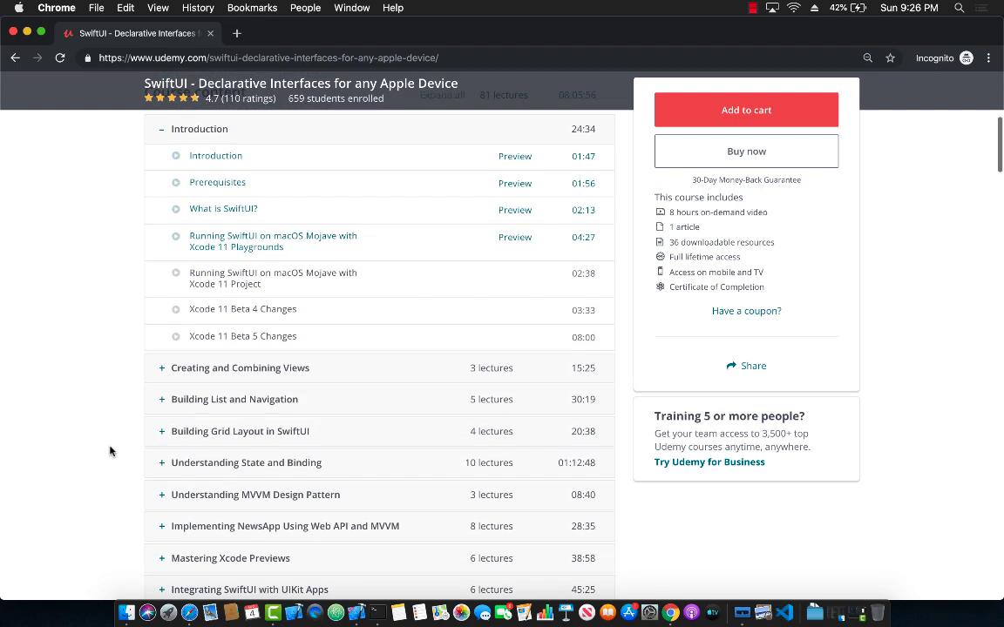
scroll("up", 3)
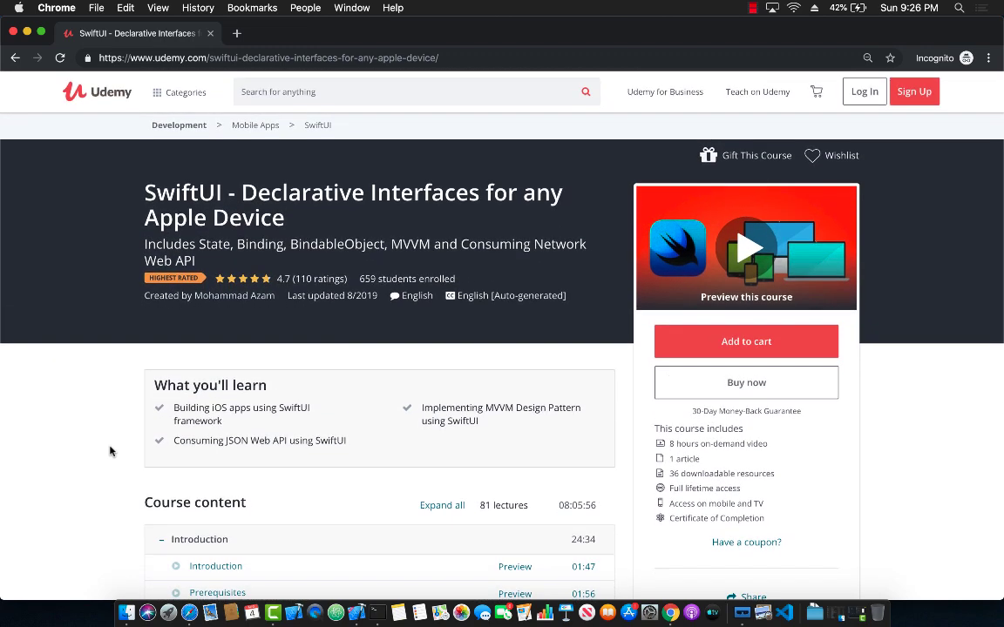